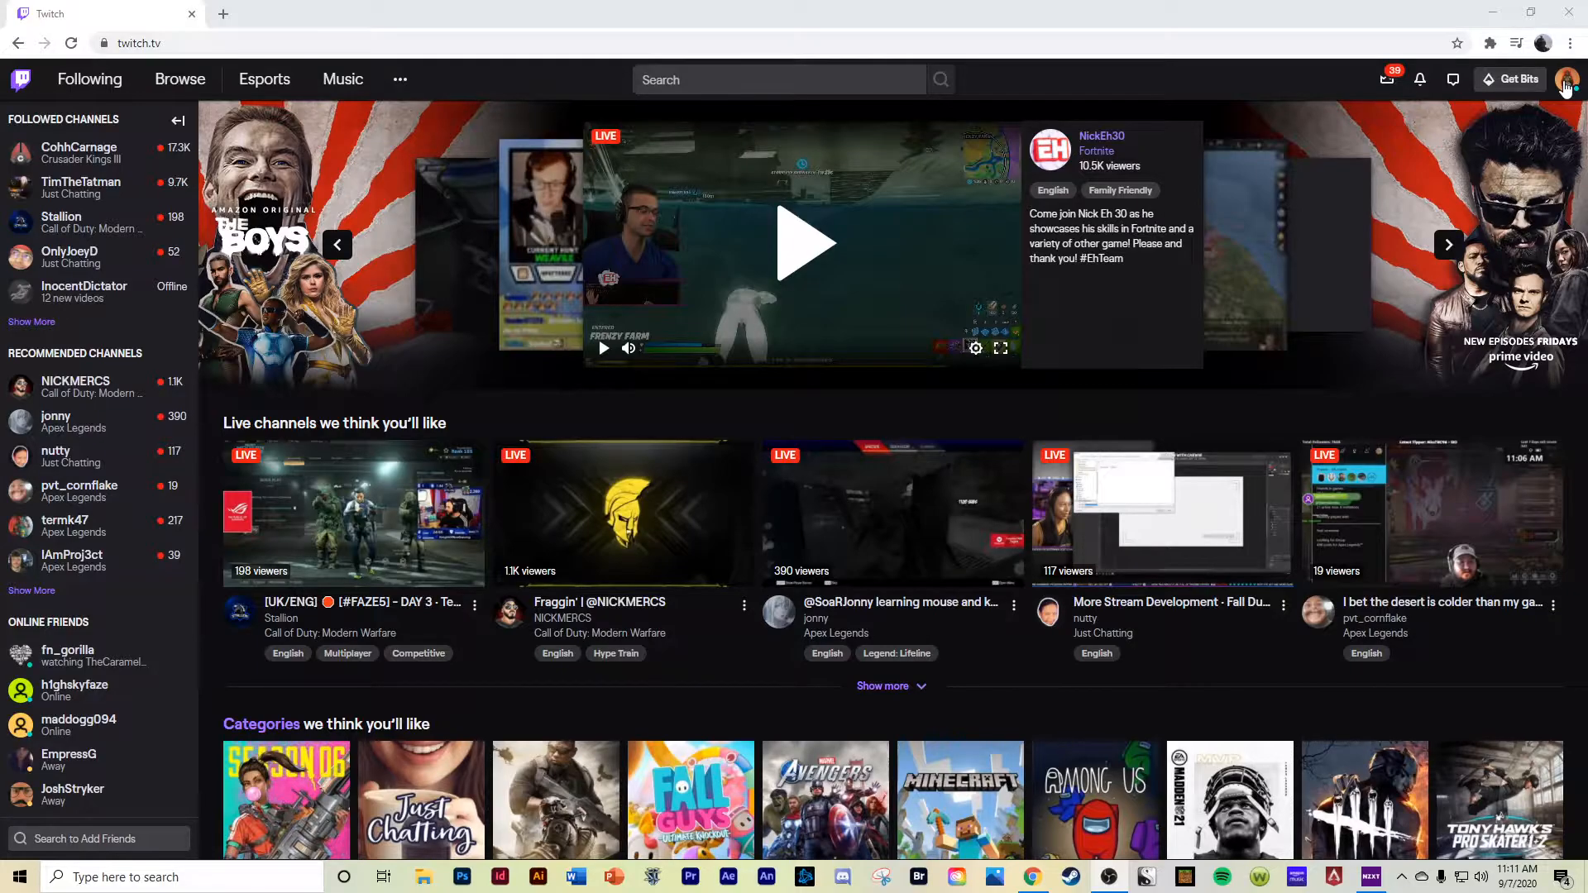
- Go to Video Producer from the profile avatar menu
{"action": "left_click", "coordinate": [1564, 79]}
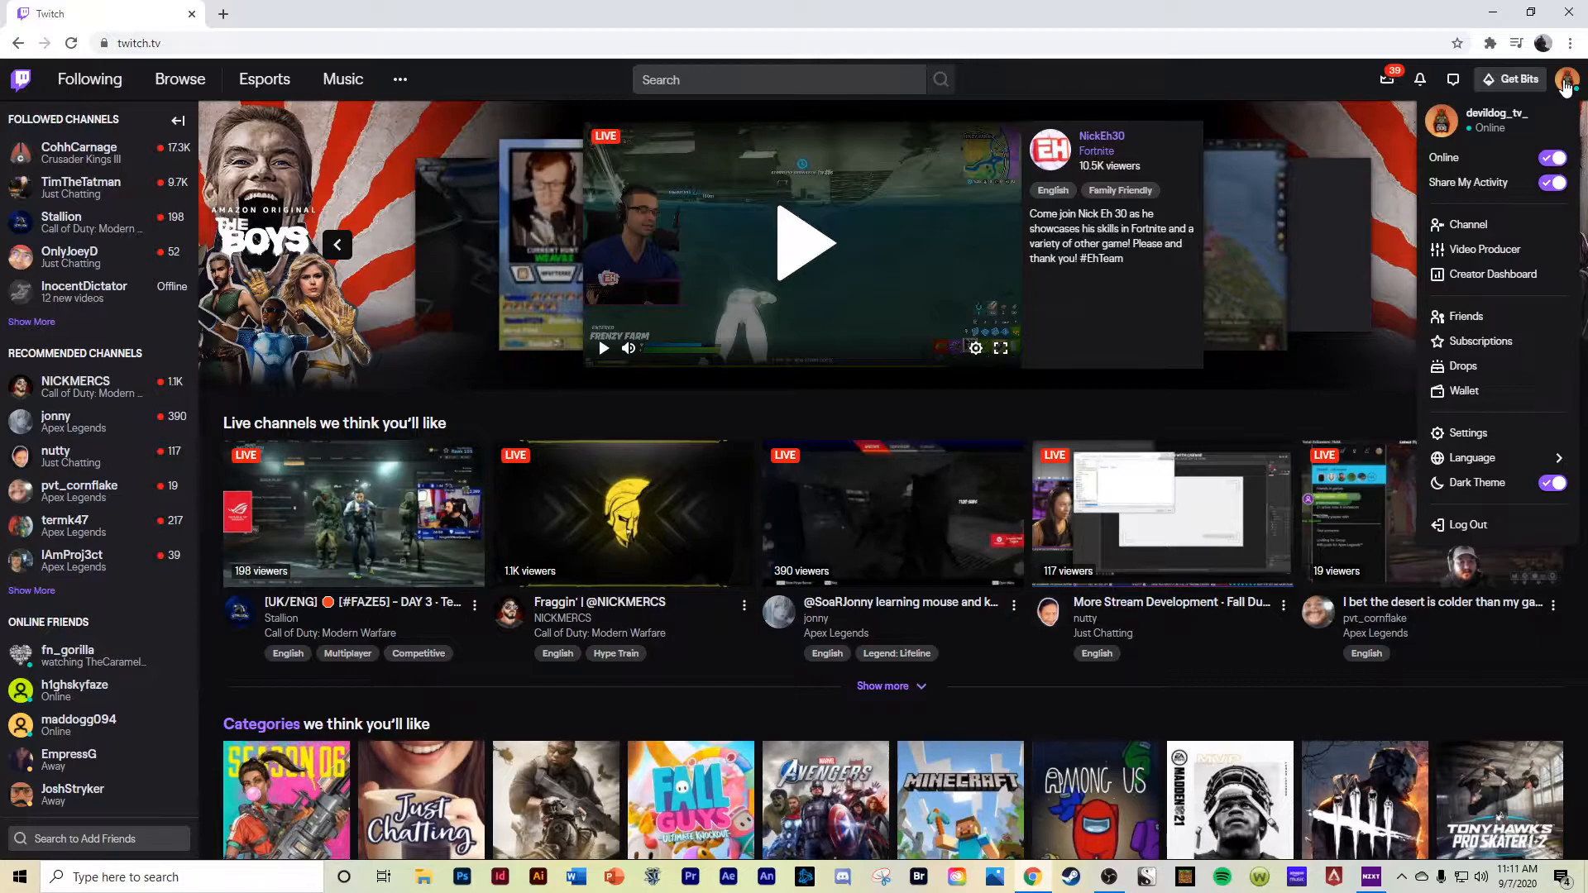
{"action": "mouse_move", "coordinate": [1484, 249]}
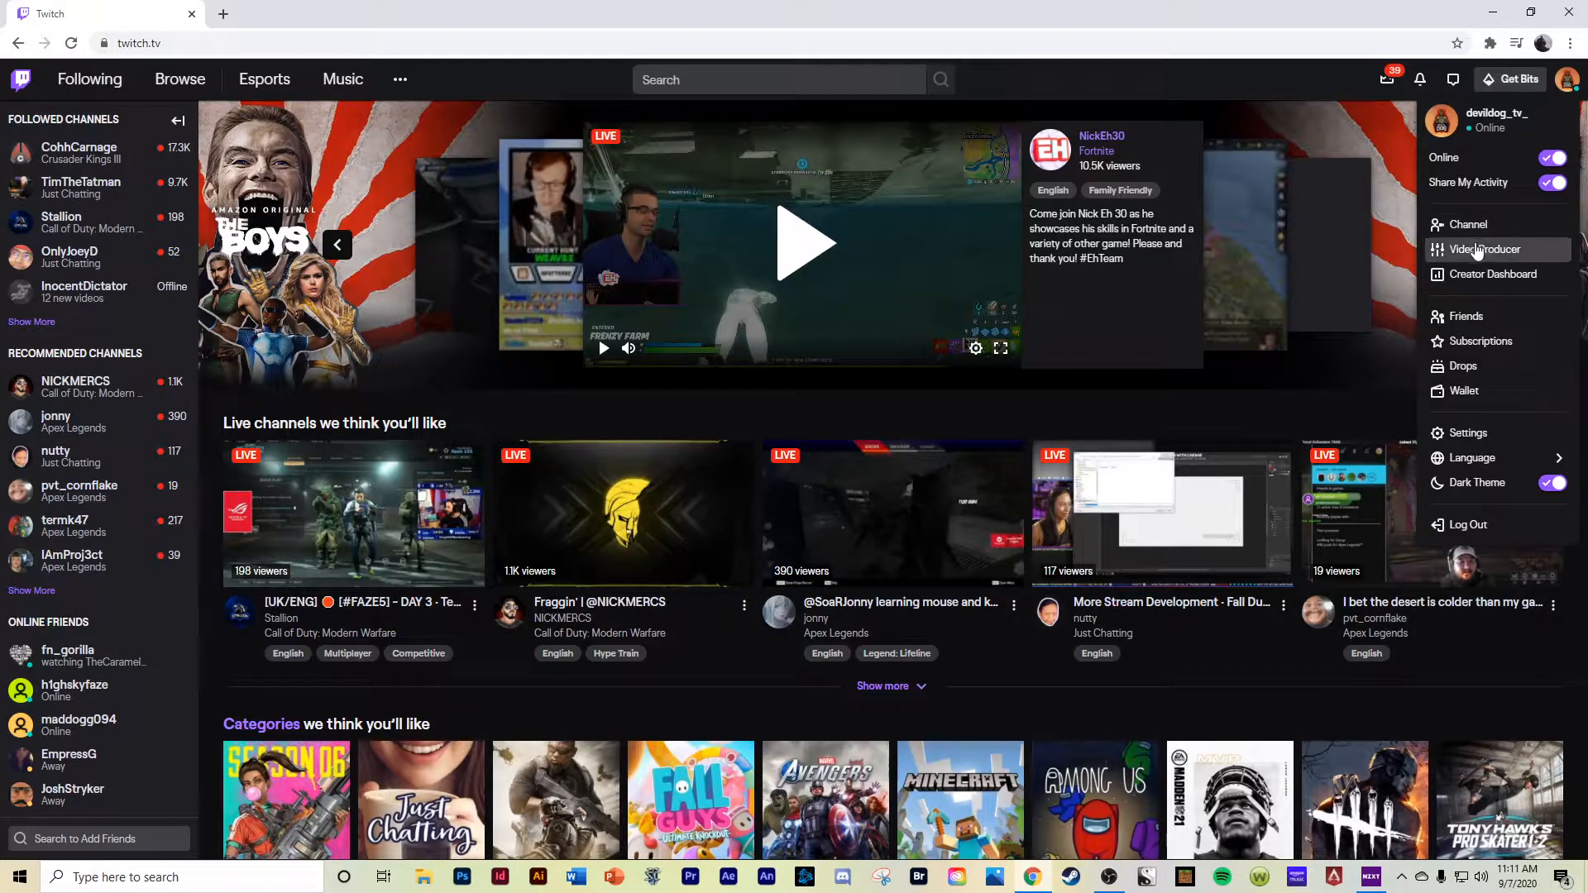
{"action": "left_click", "coordinate": [1484, 249]}
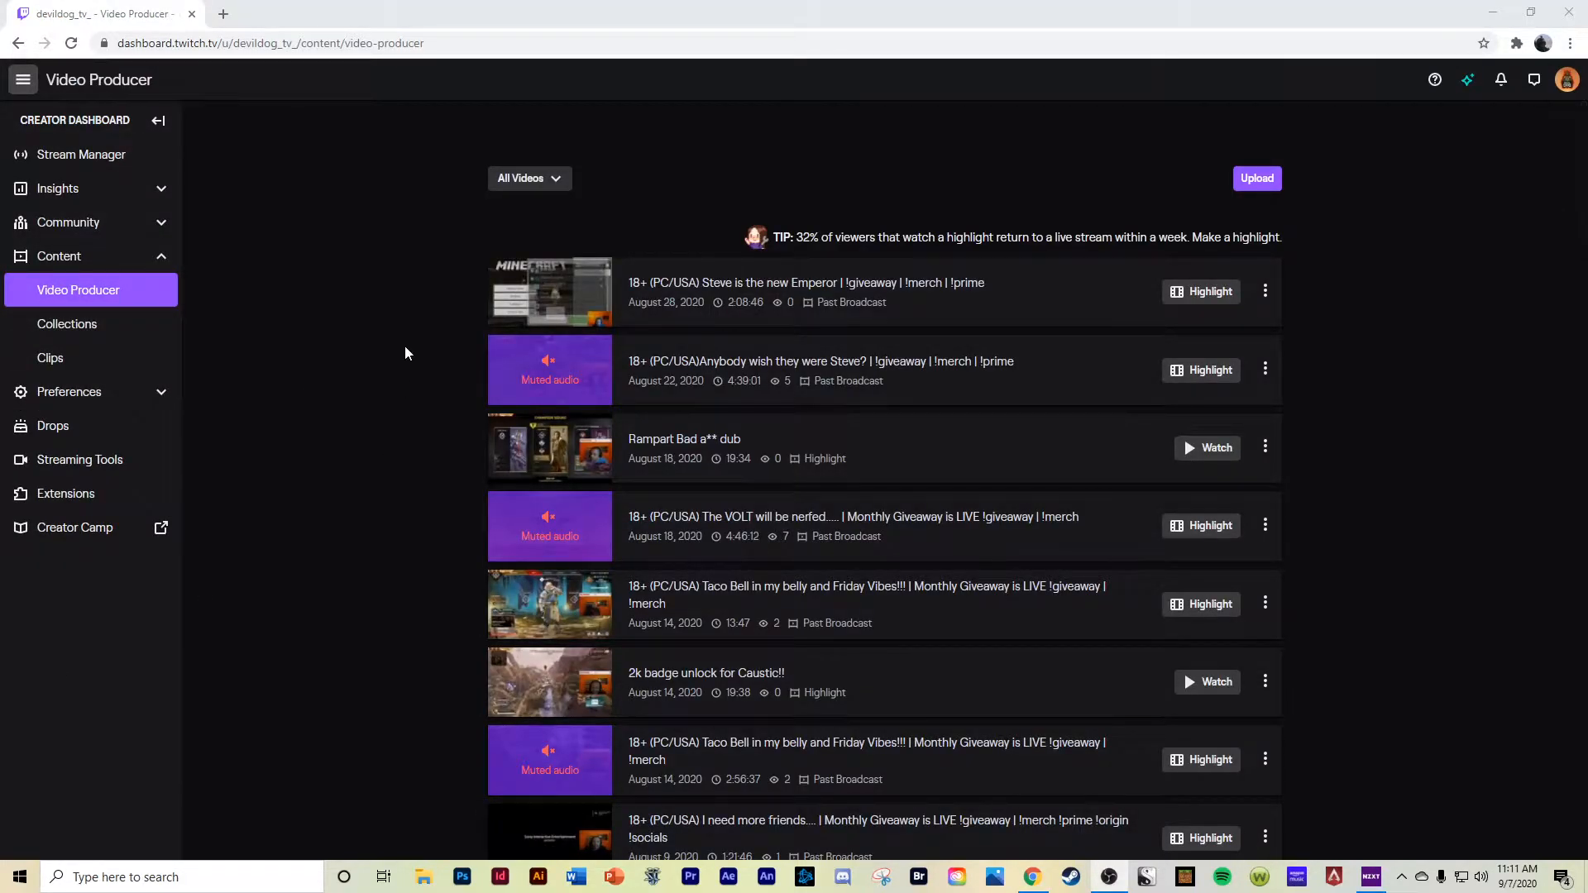
{"action": "mouse_move", "coordinate": [707, 258]}
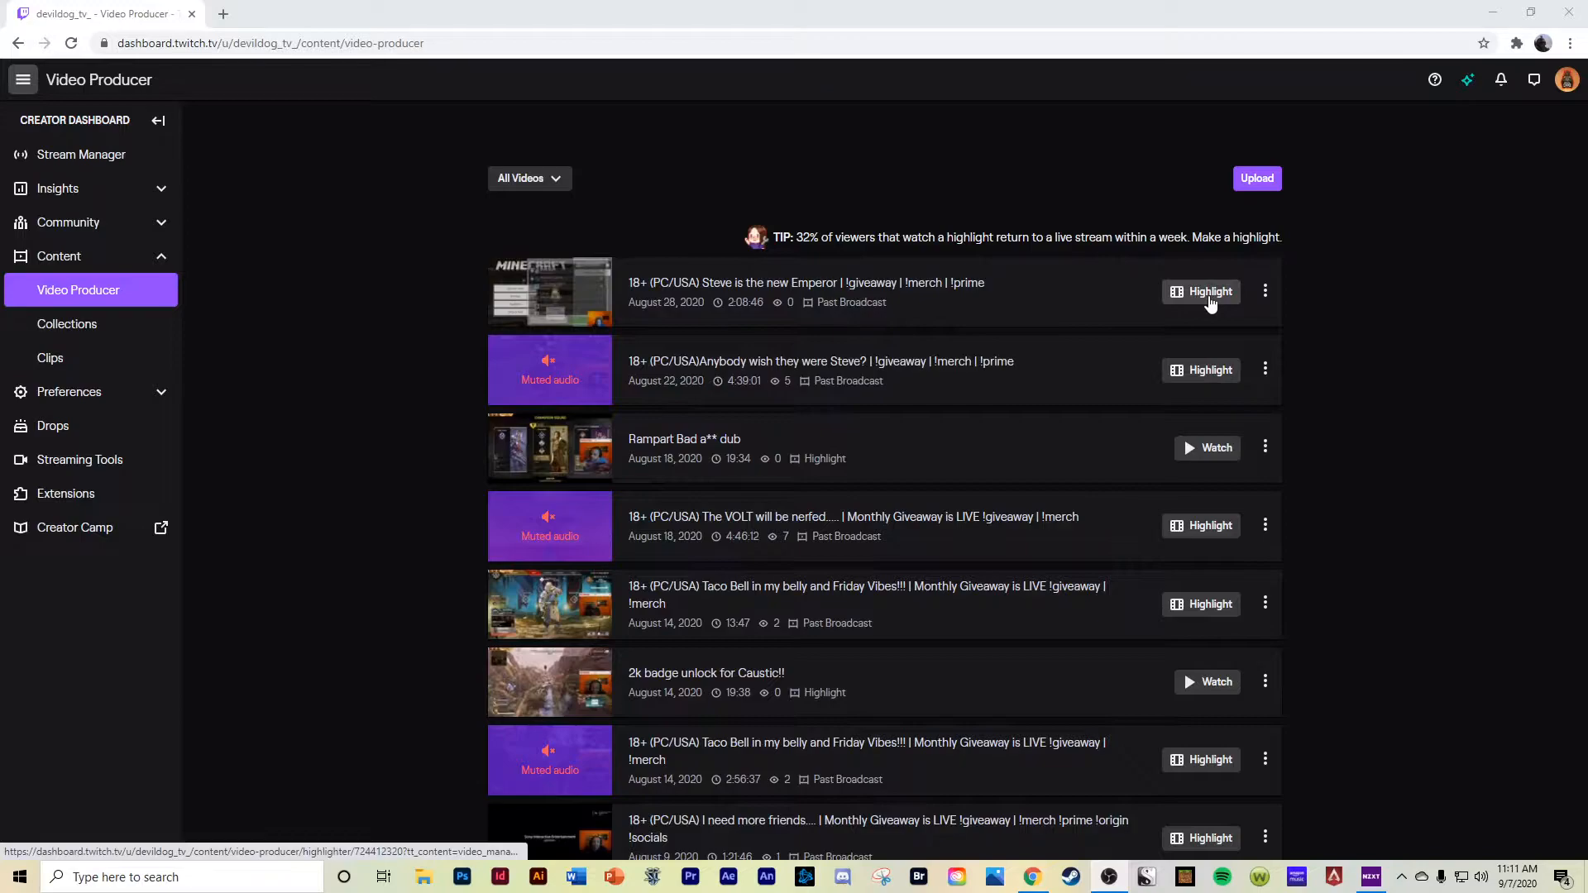
- Start a highlight from the August 28 'Steve is the new Emperor' broadcast
{"action": "left_click", "coordinate": [1200, 292]}
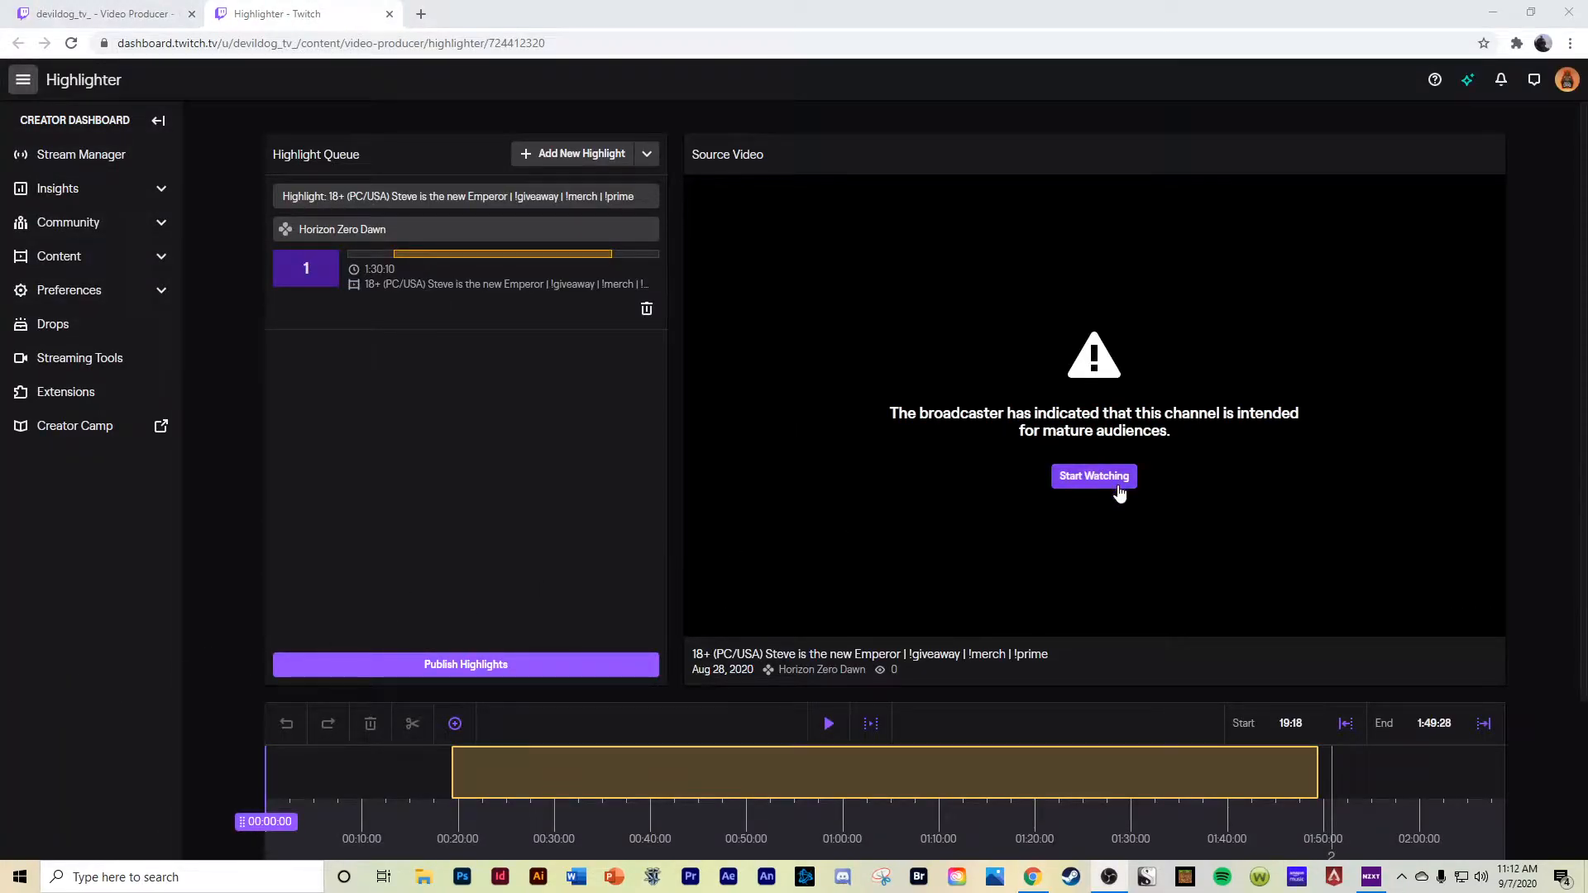
- Accept the mature content warning and trim the highlight to 1:18:00–1:24:27
{"action": "left_click", "coordinate": [1093, 476]}
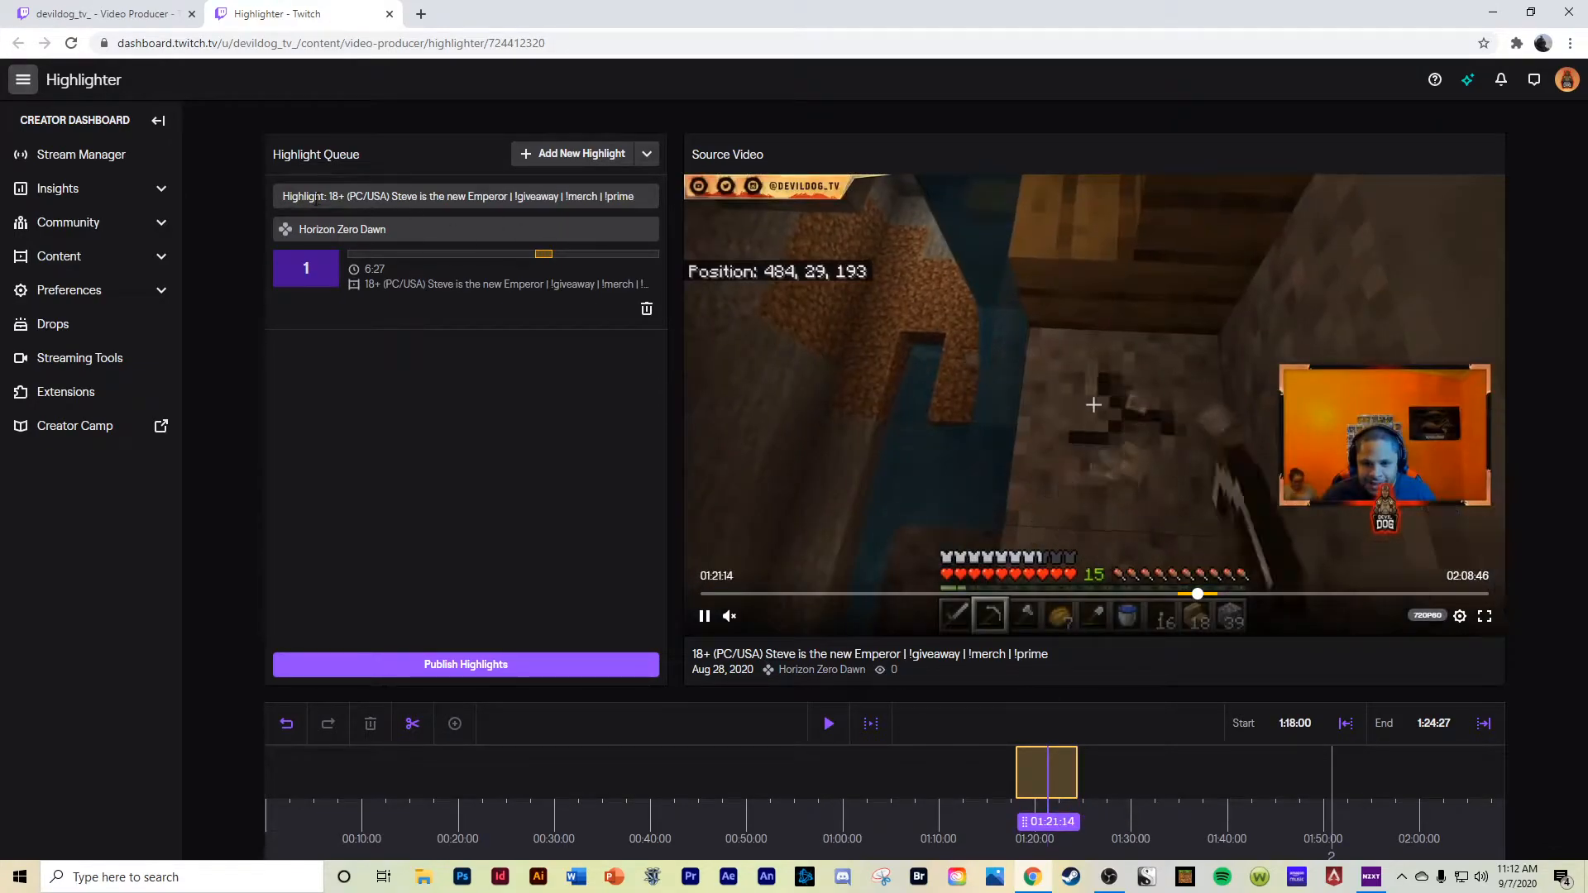
- Title the highlight 'Minecraft Highlight' and publish it
{"action": "left_click", "coordinate": [464, 195]}
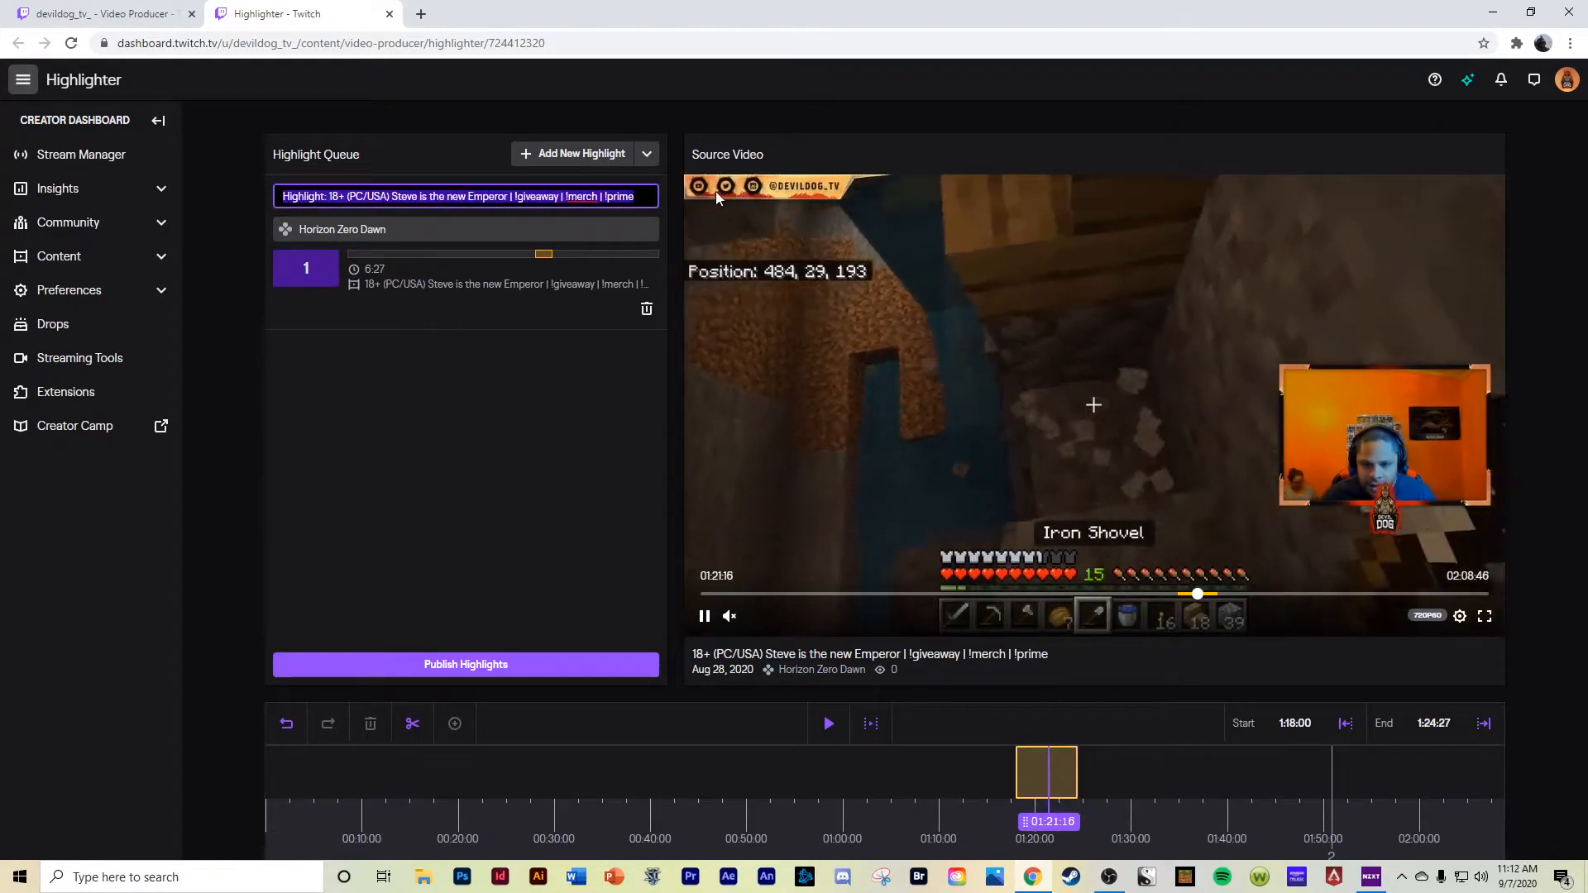
{"action": "type", "text": "Minecraft Highlight"}
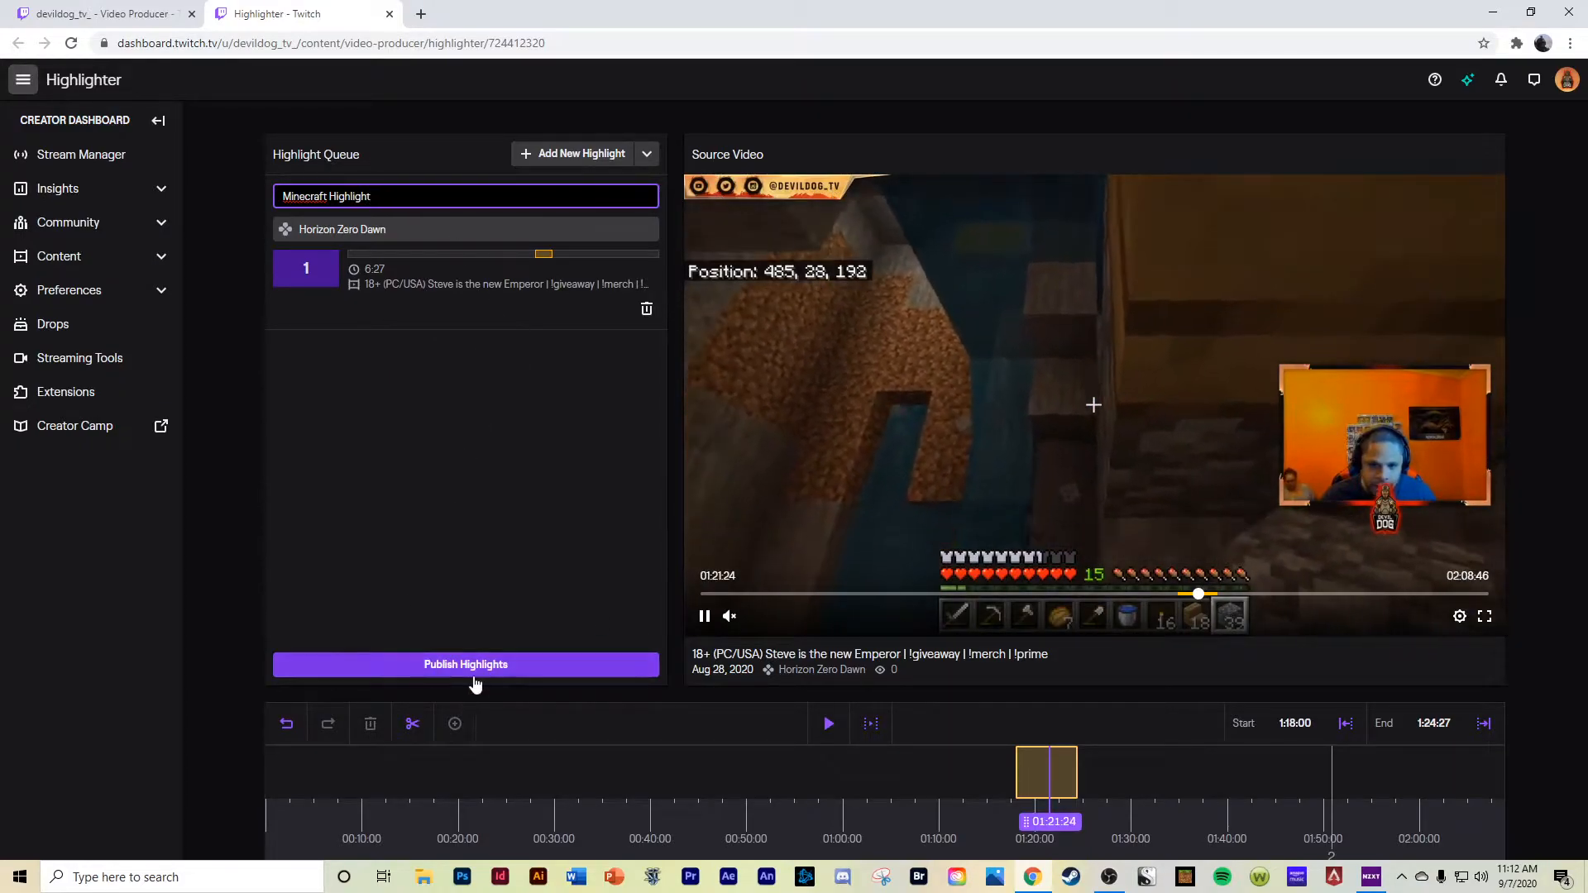
{"action": "left_click", "coordinate": [465, 664]}
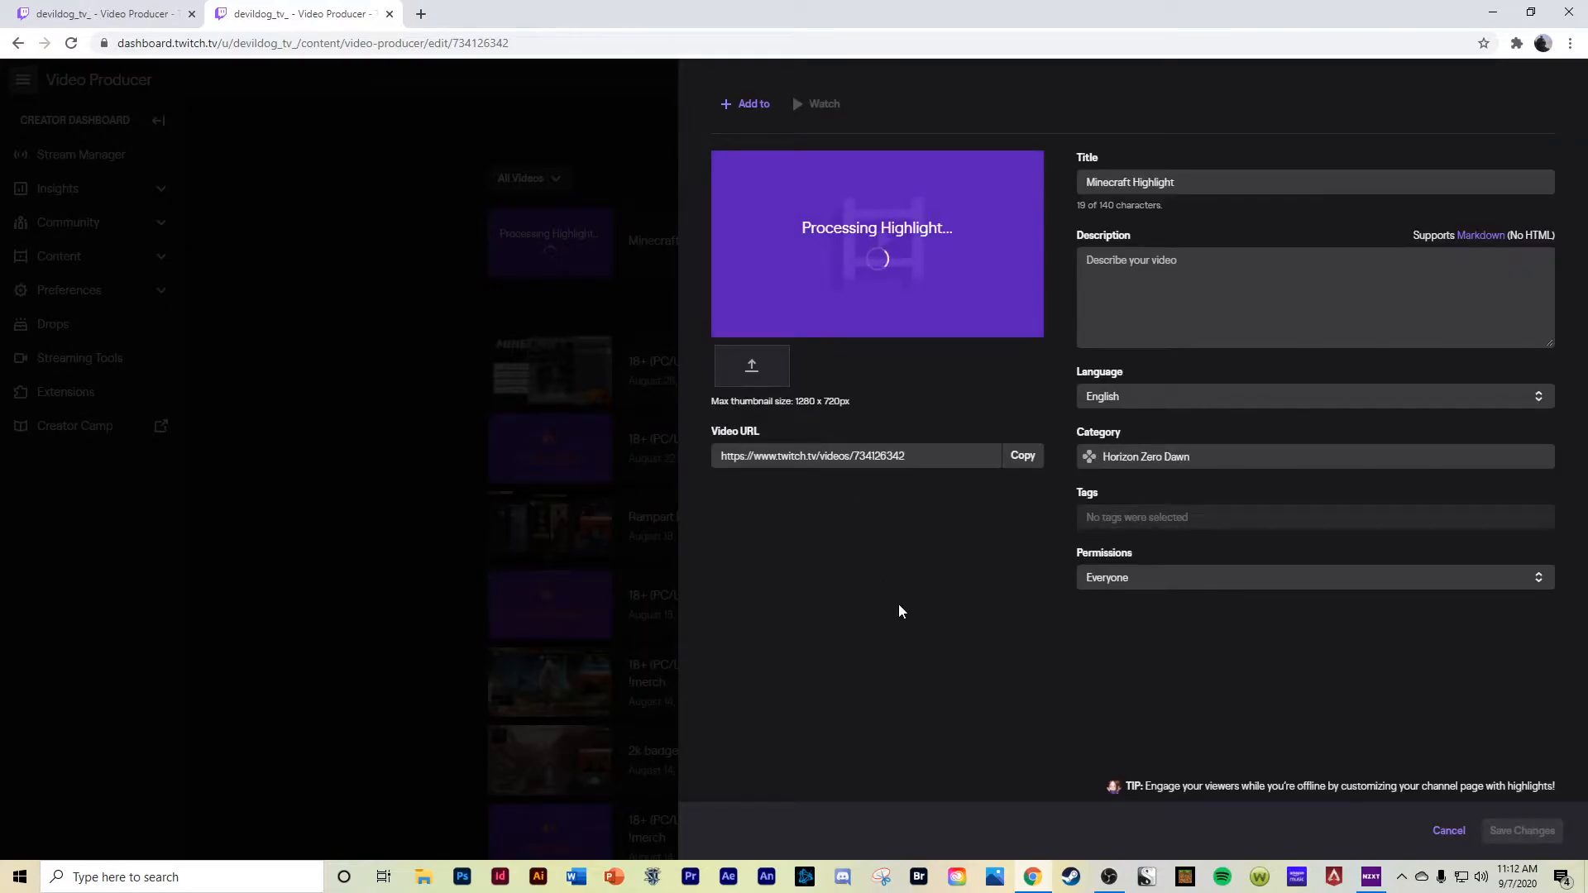
{"action": "mouse_move", "coordinate": [868, 531]}
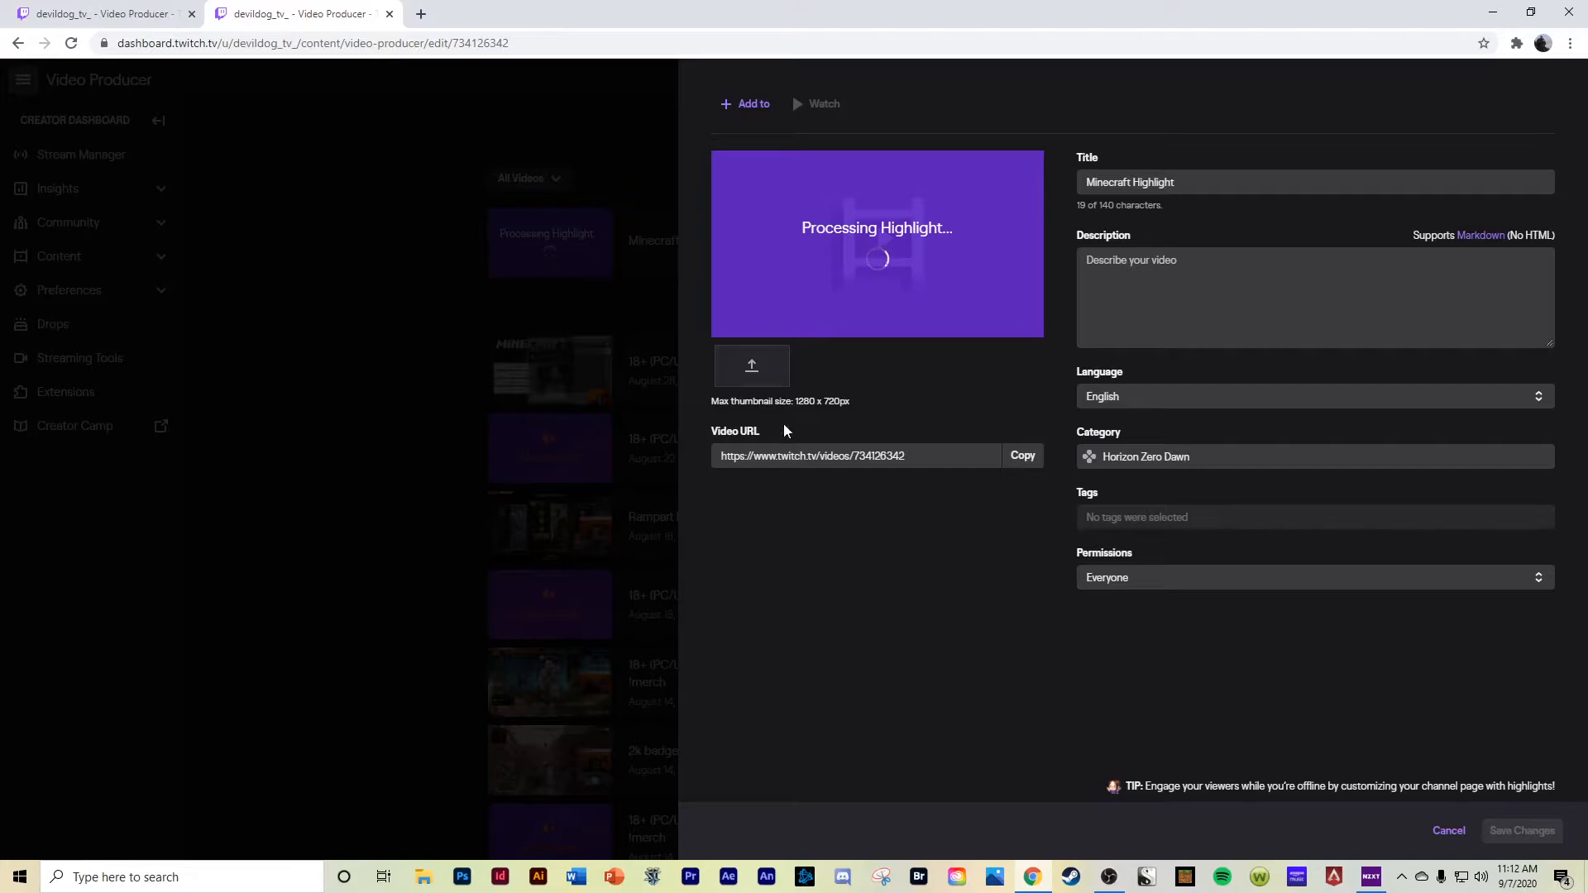
{"action": "mouse_move", "coordinate": [752, 366]}
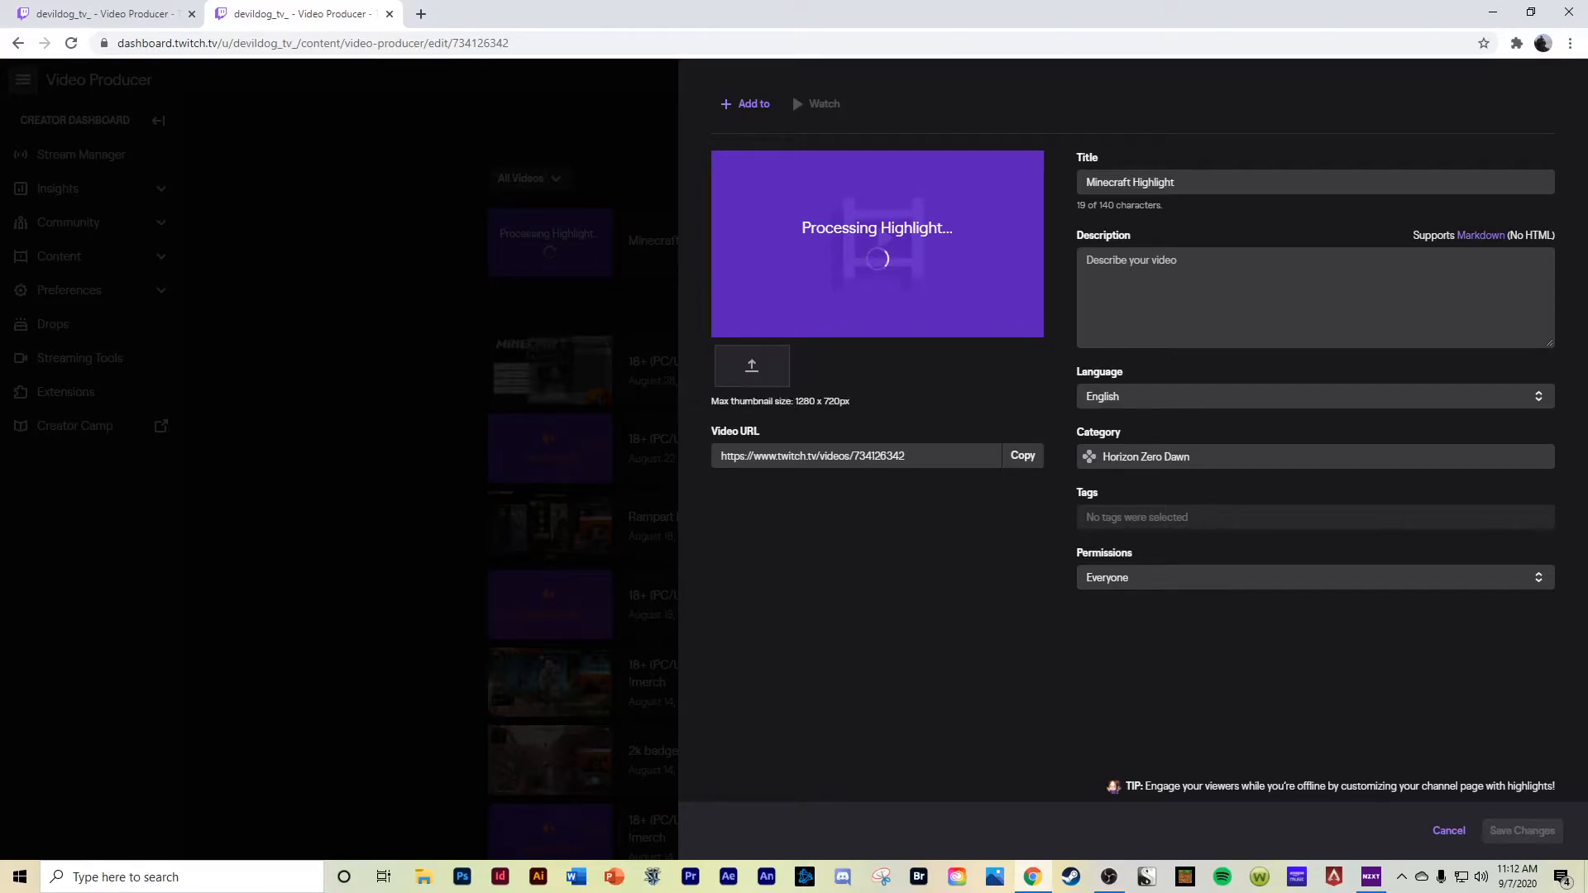
{"action": "mouse_move", "coordinate": [924, 519]}
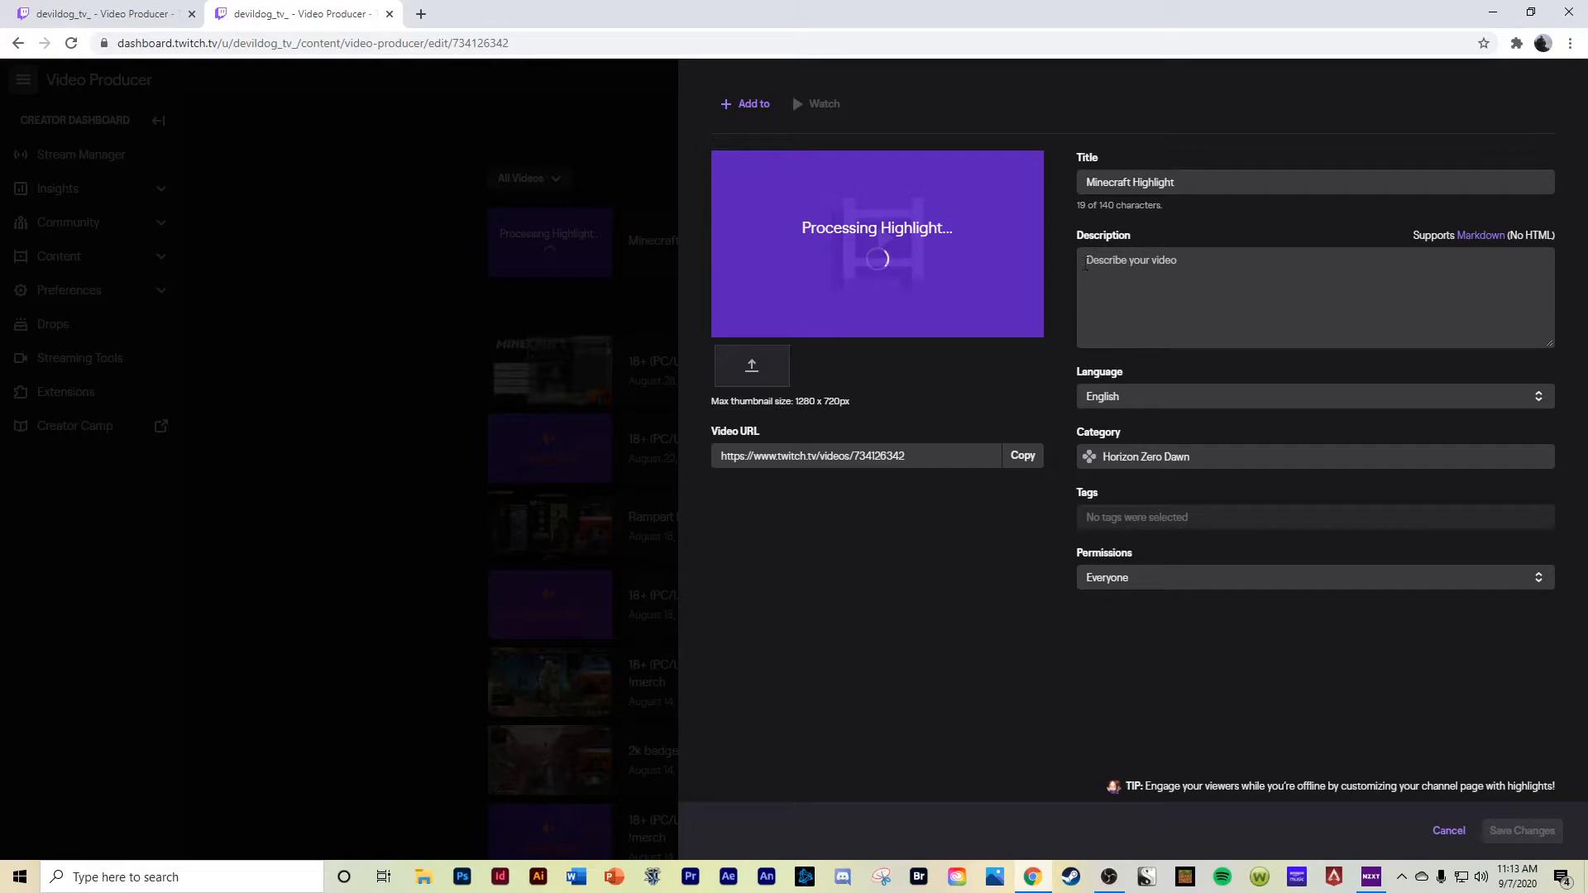
{"action": "mouse_move", "coordinate": [1242, 398]}
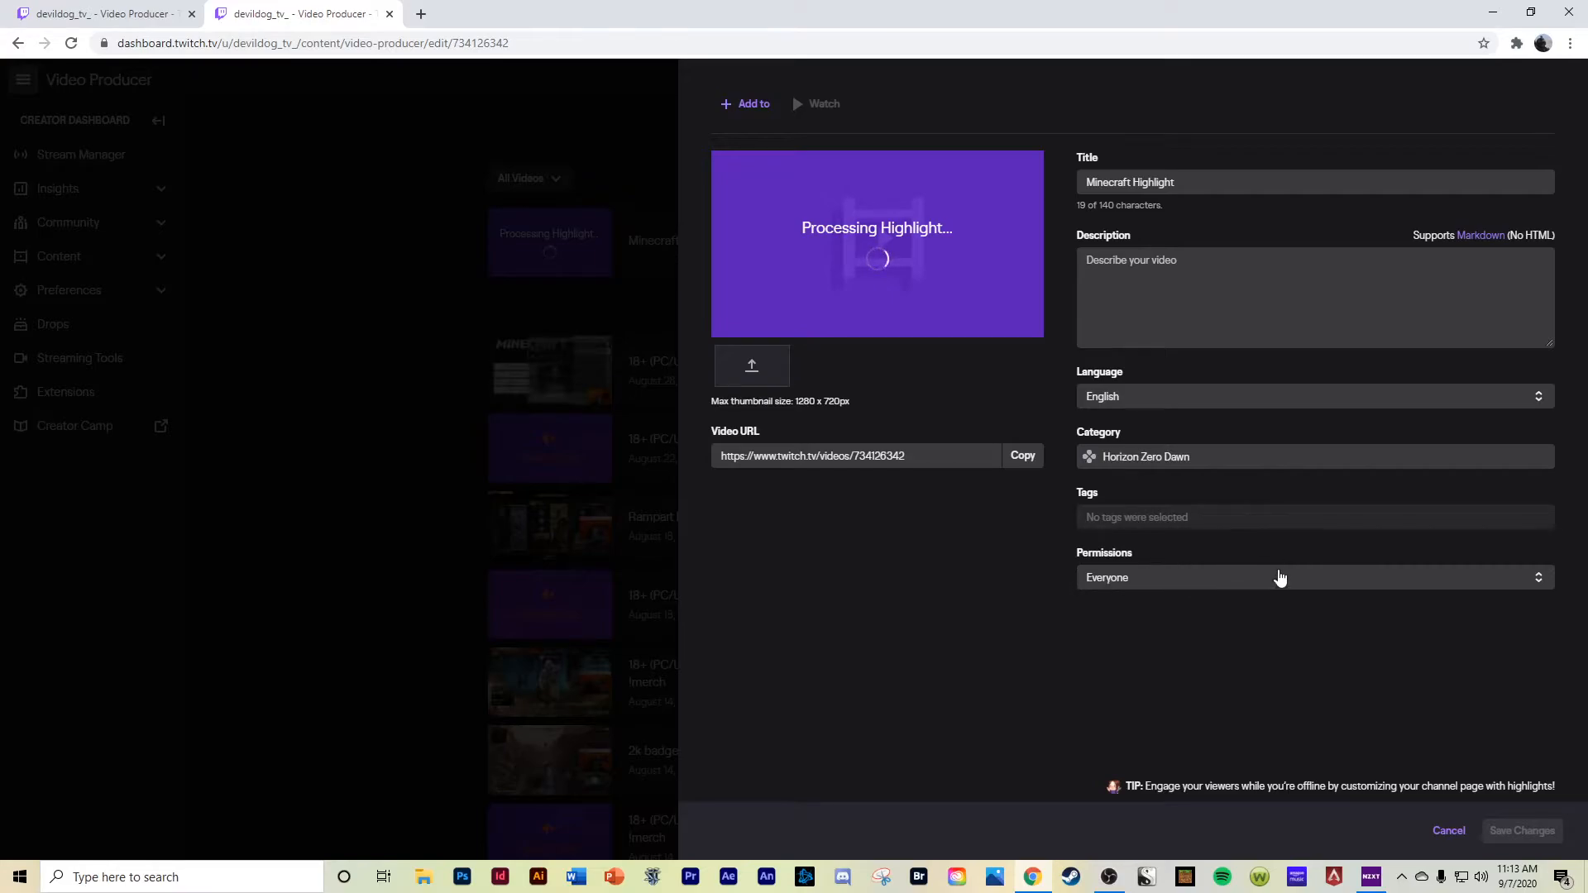
{"action": "mouse_move", "coordinate": [932, 608]}
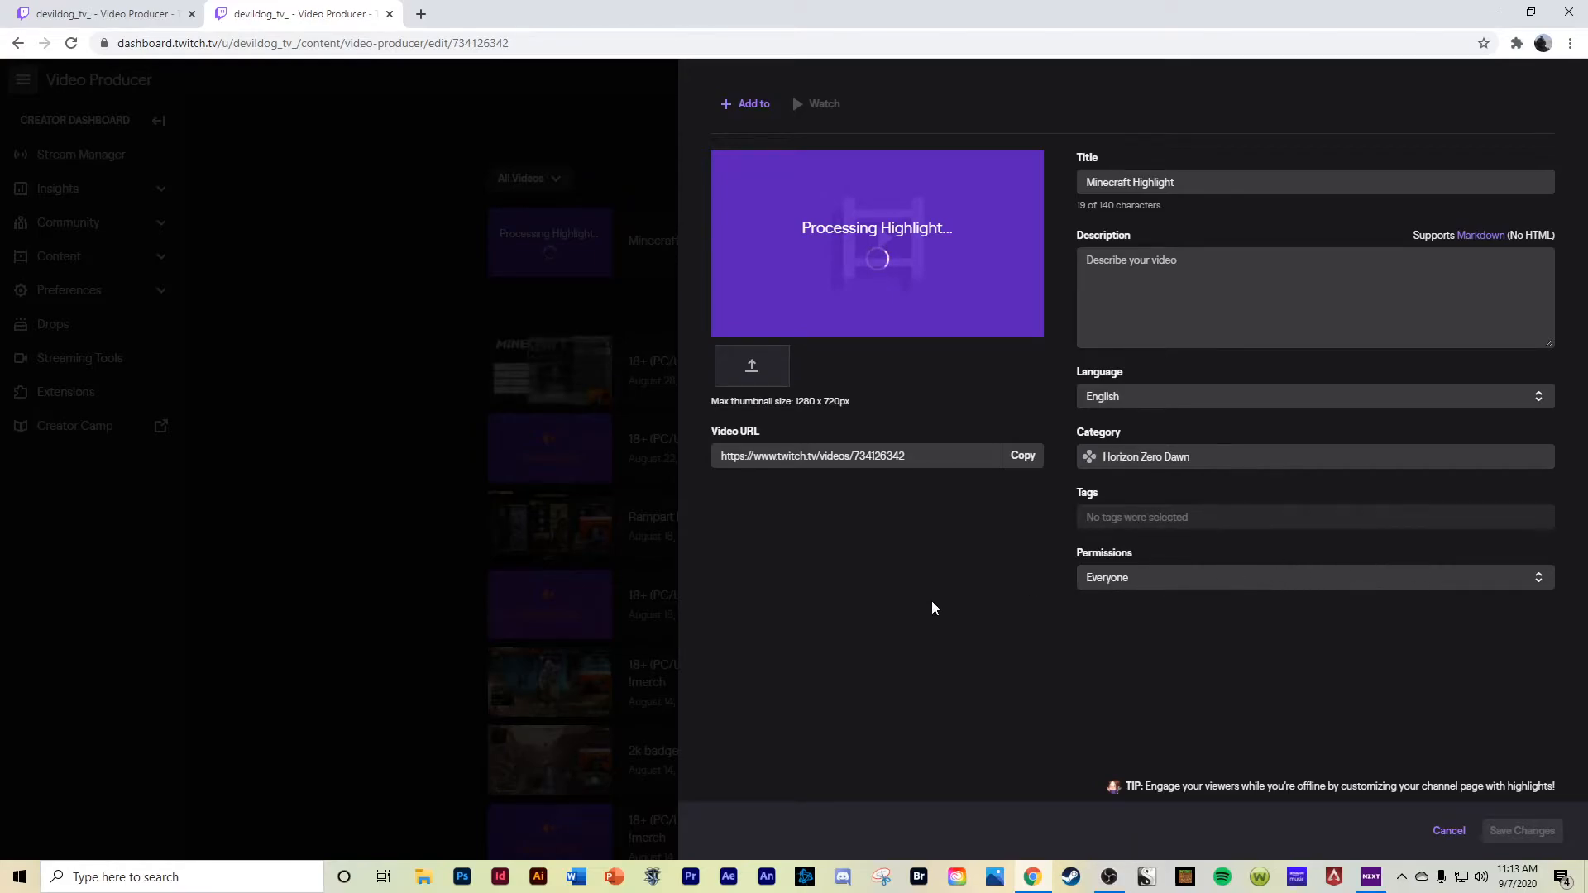
{"action": "mouse_move", "coordinate": [882, 288]}
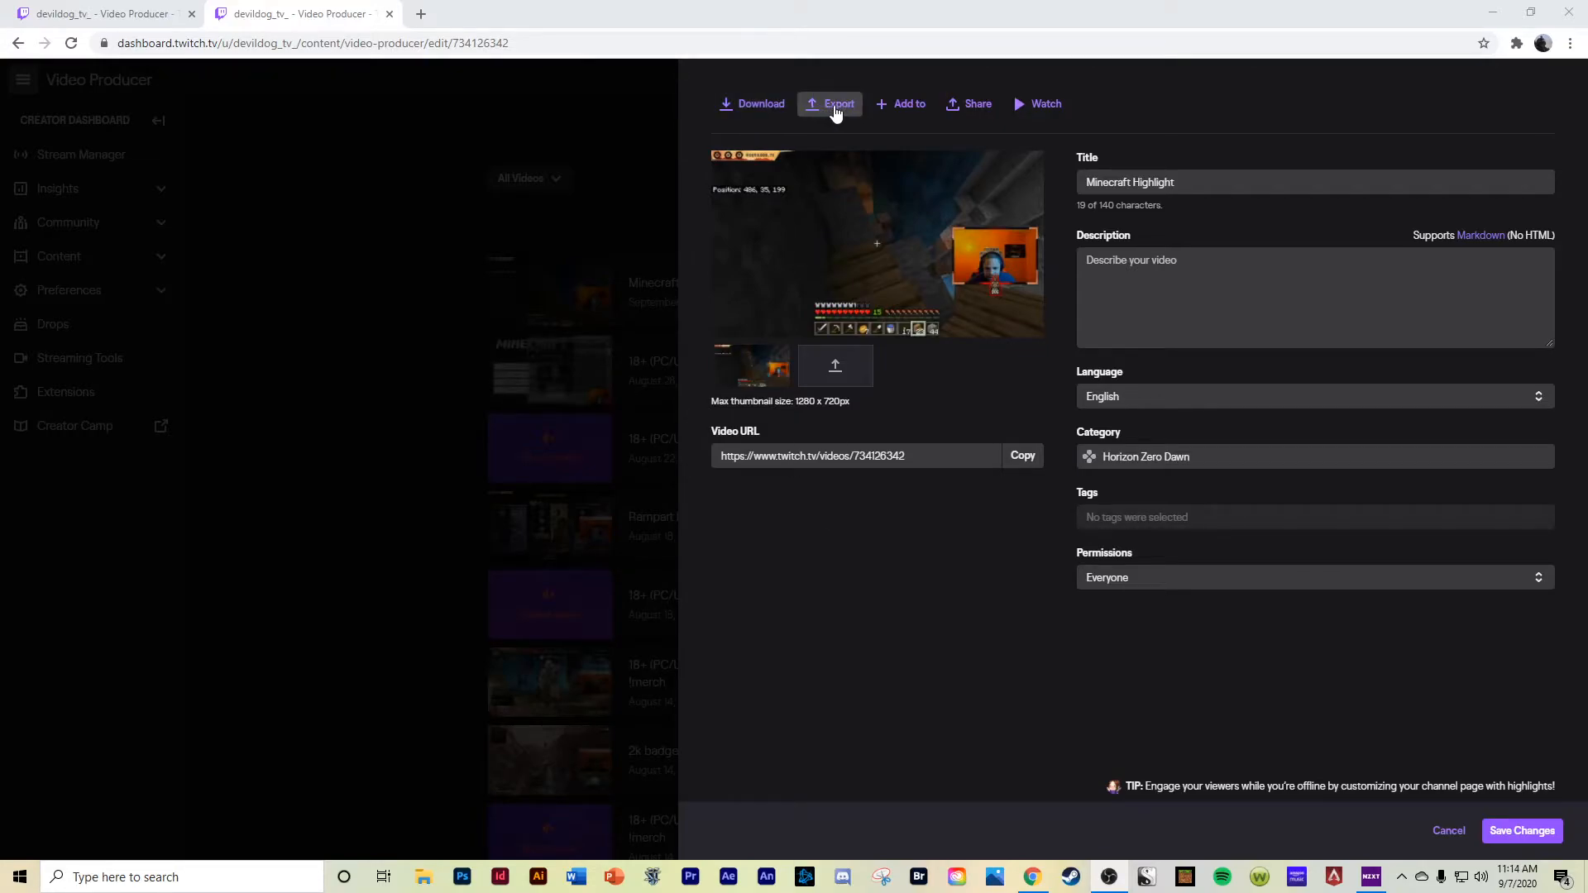
{"action": "mouse_move", "coordinate": [976, 104]}
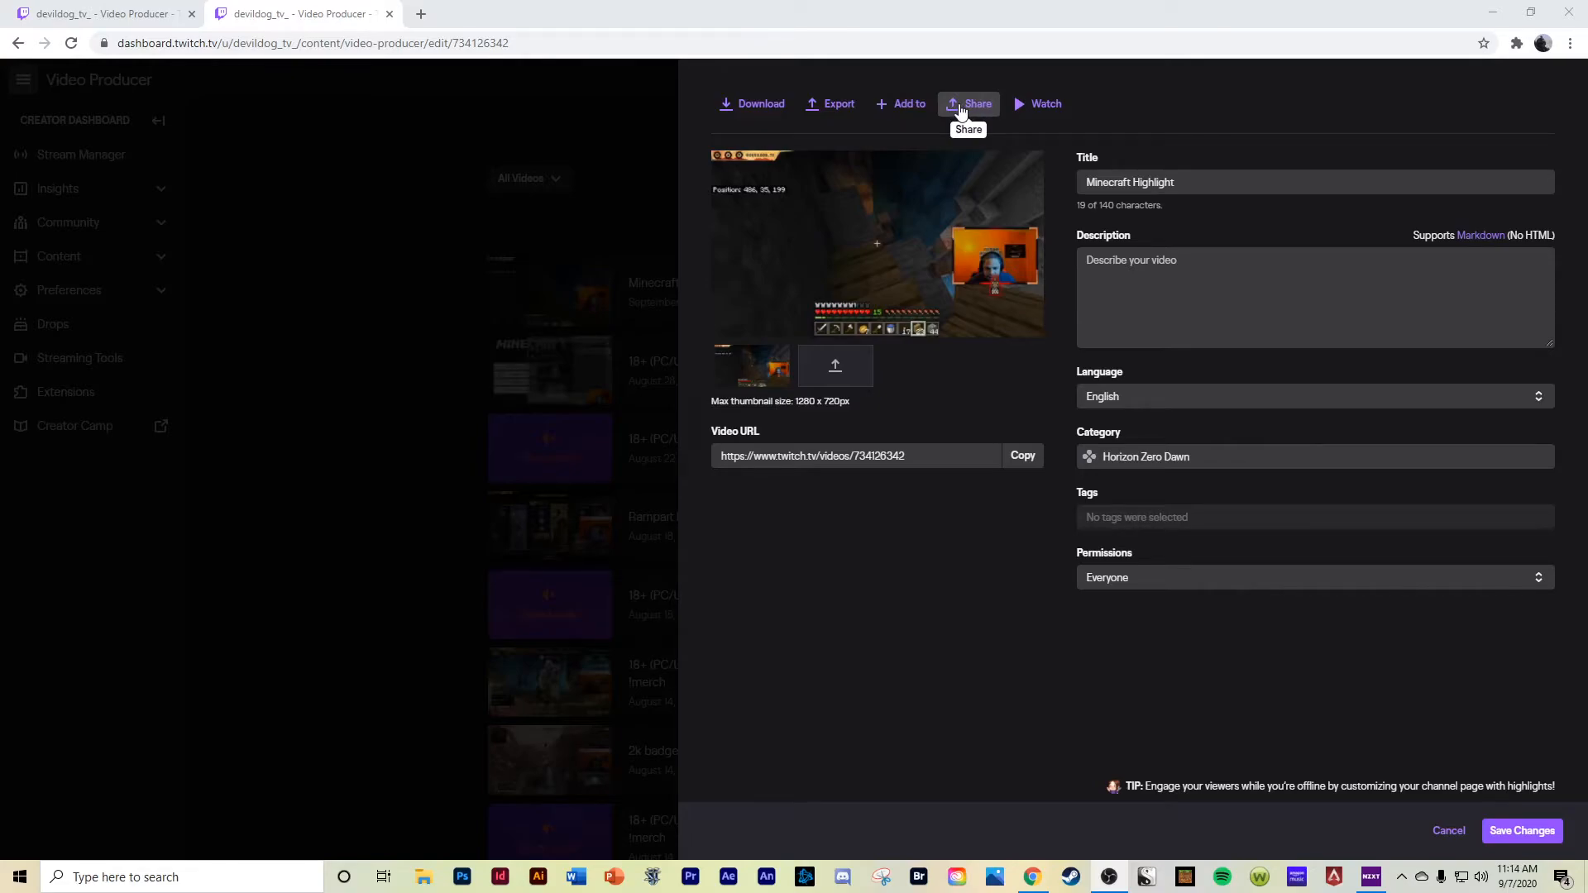
{"action": "mouse_move", "coordinate": [1043, 104]}
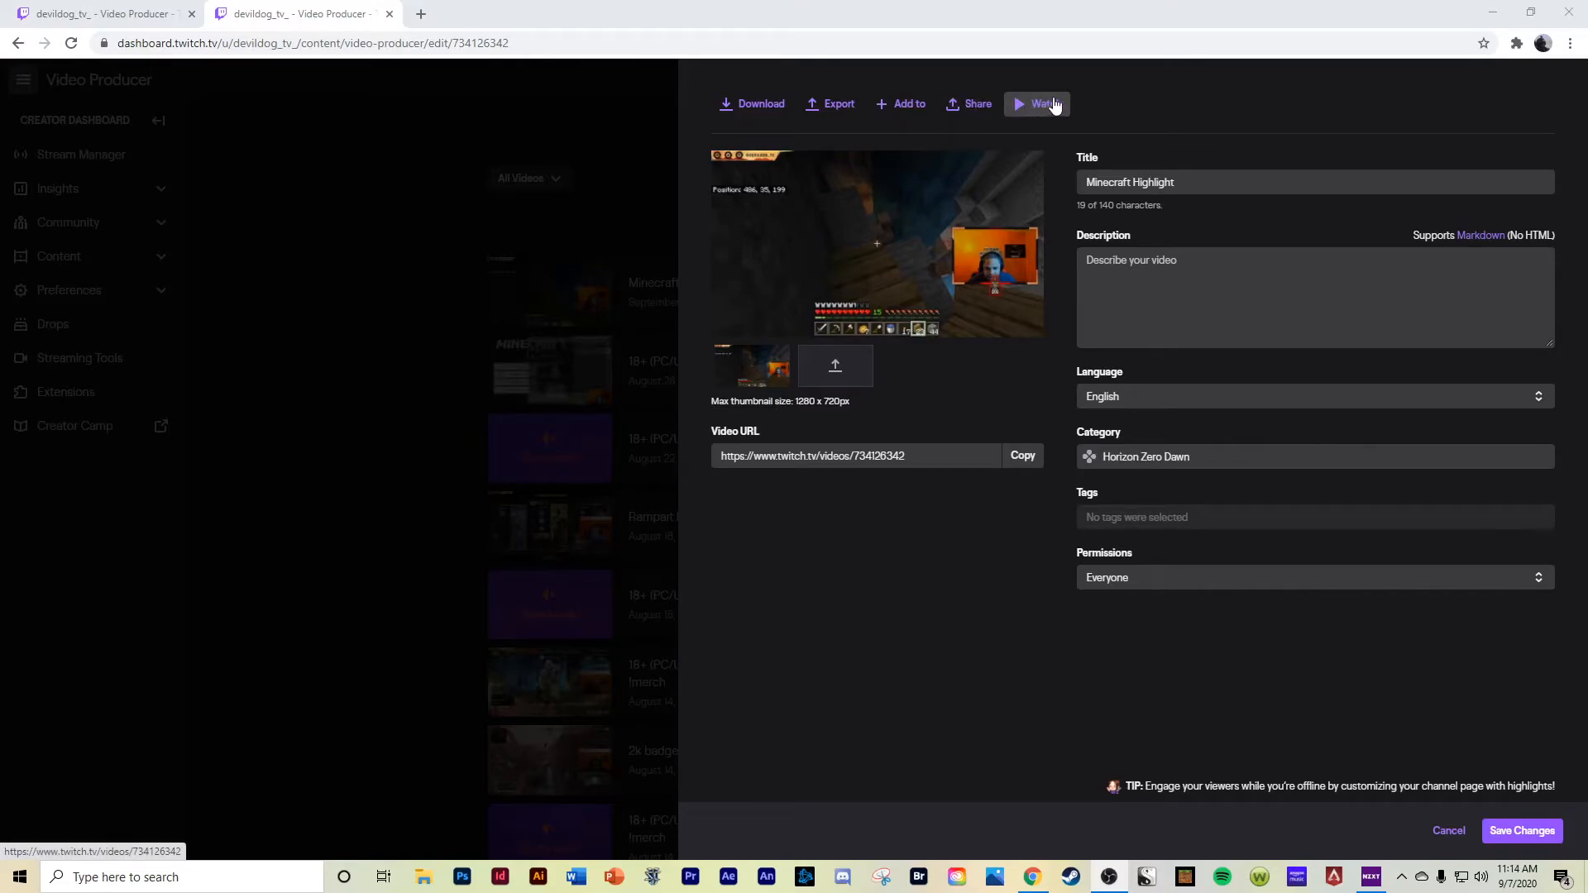
{"action": "mouse_move", "coordinate": [1052, 460]}
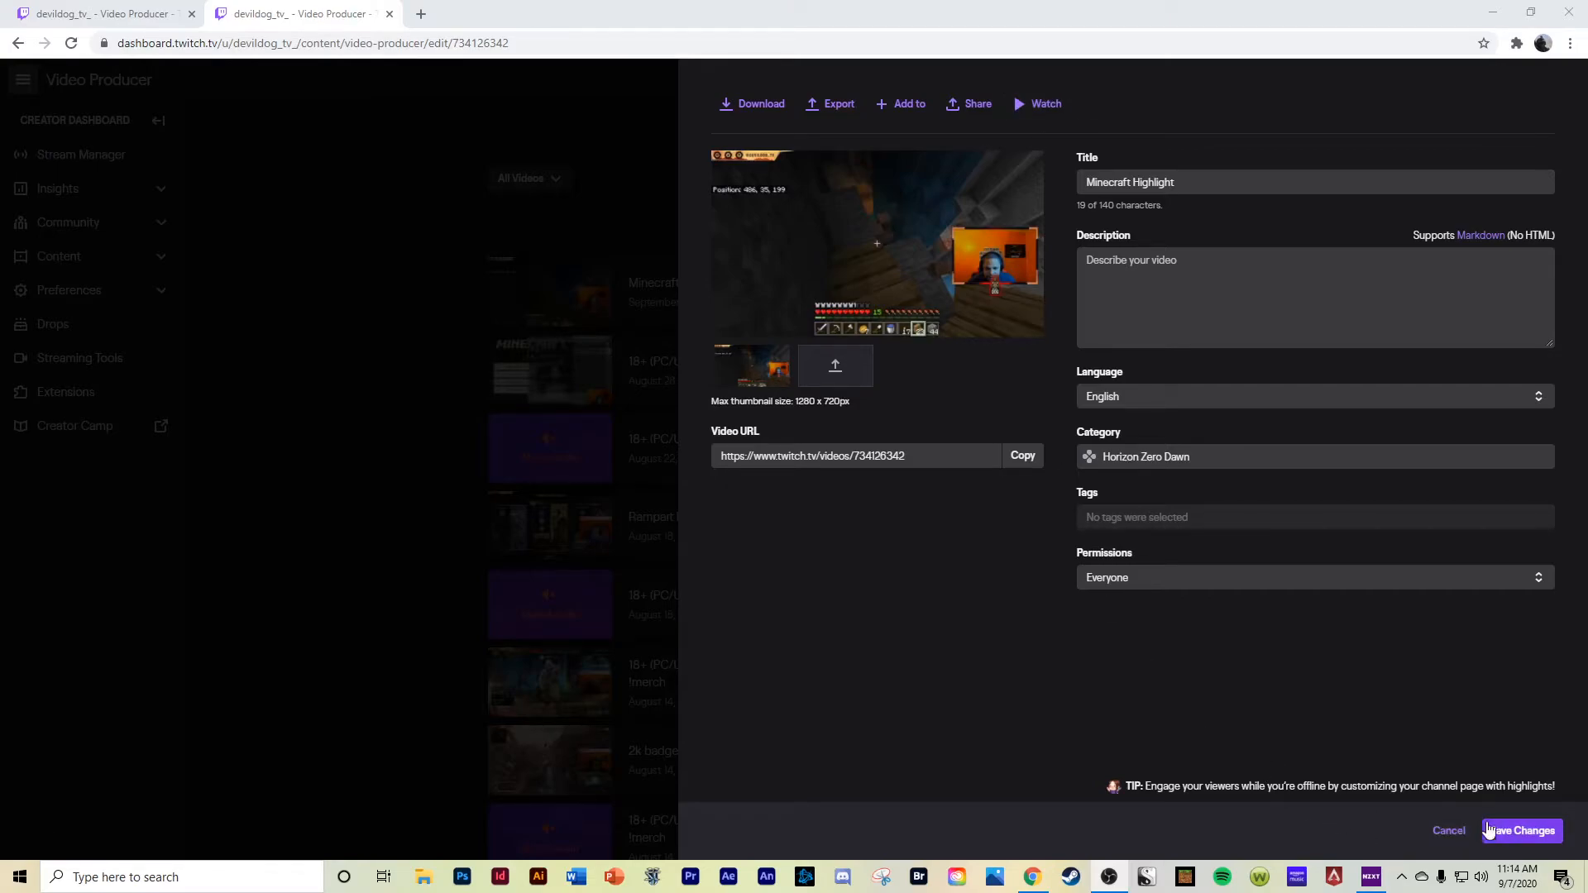
- Save the Minecraft Highlight's details after processing finishes
{"action": "left_click", "coordinate": [1521, 830]}
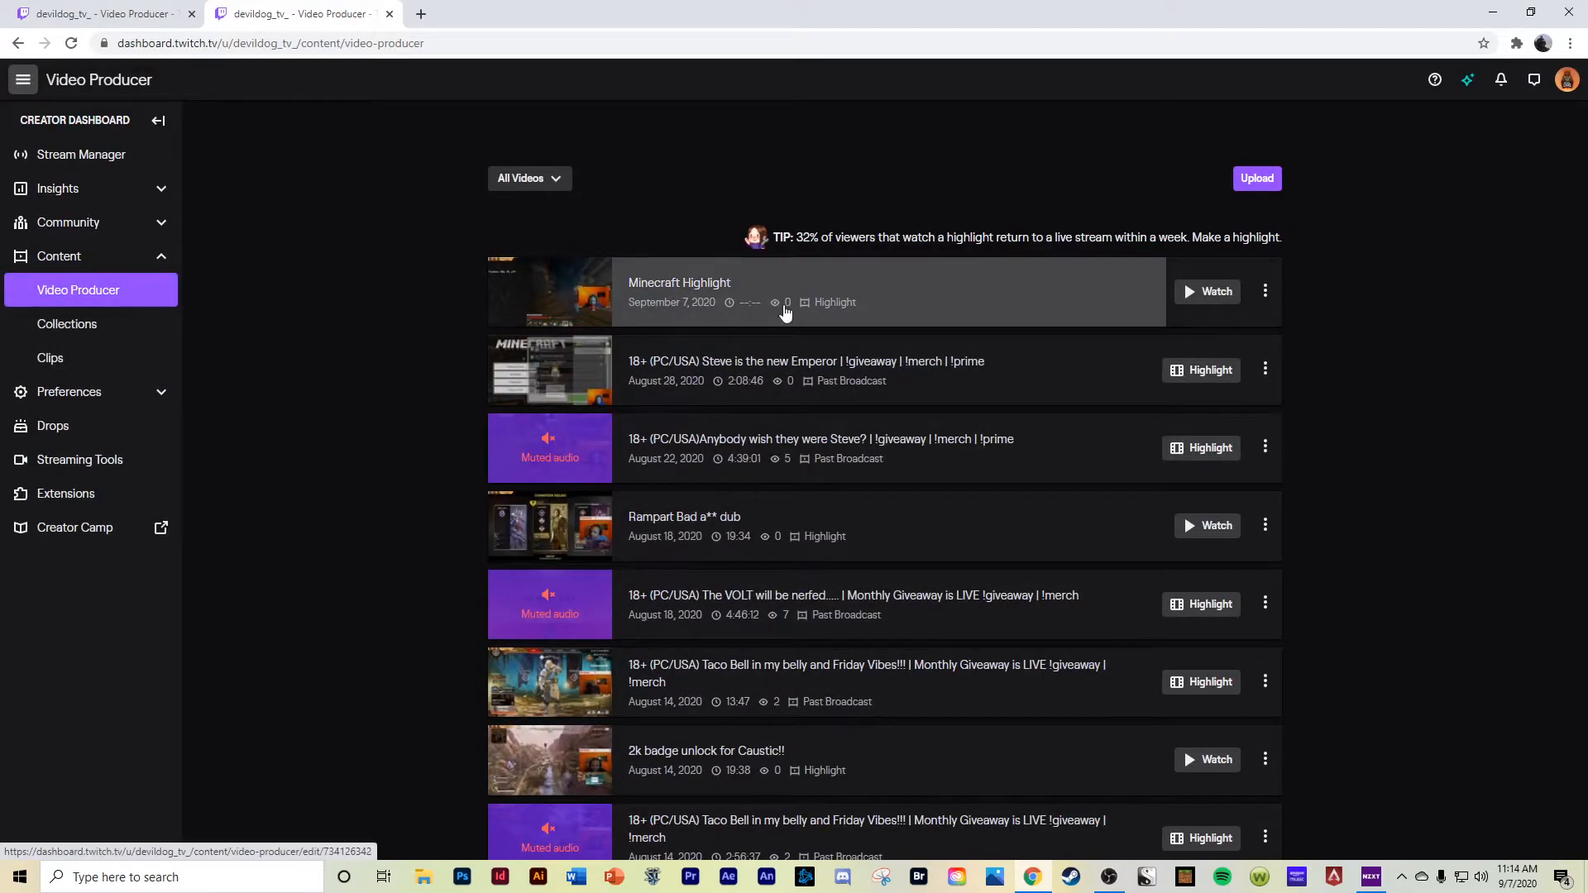
{"action": "mouse_move", "coordinate": [951, 383]}
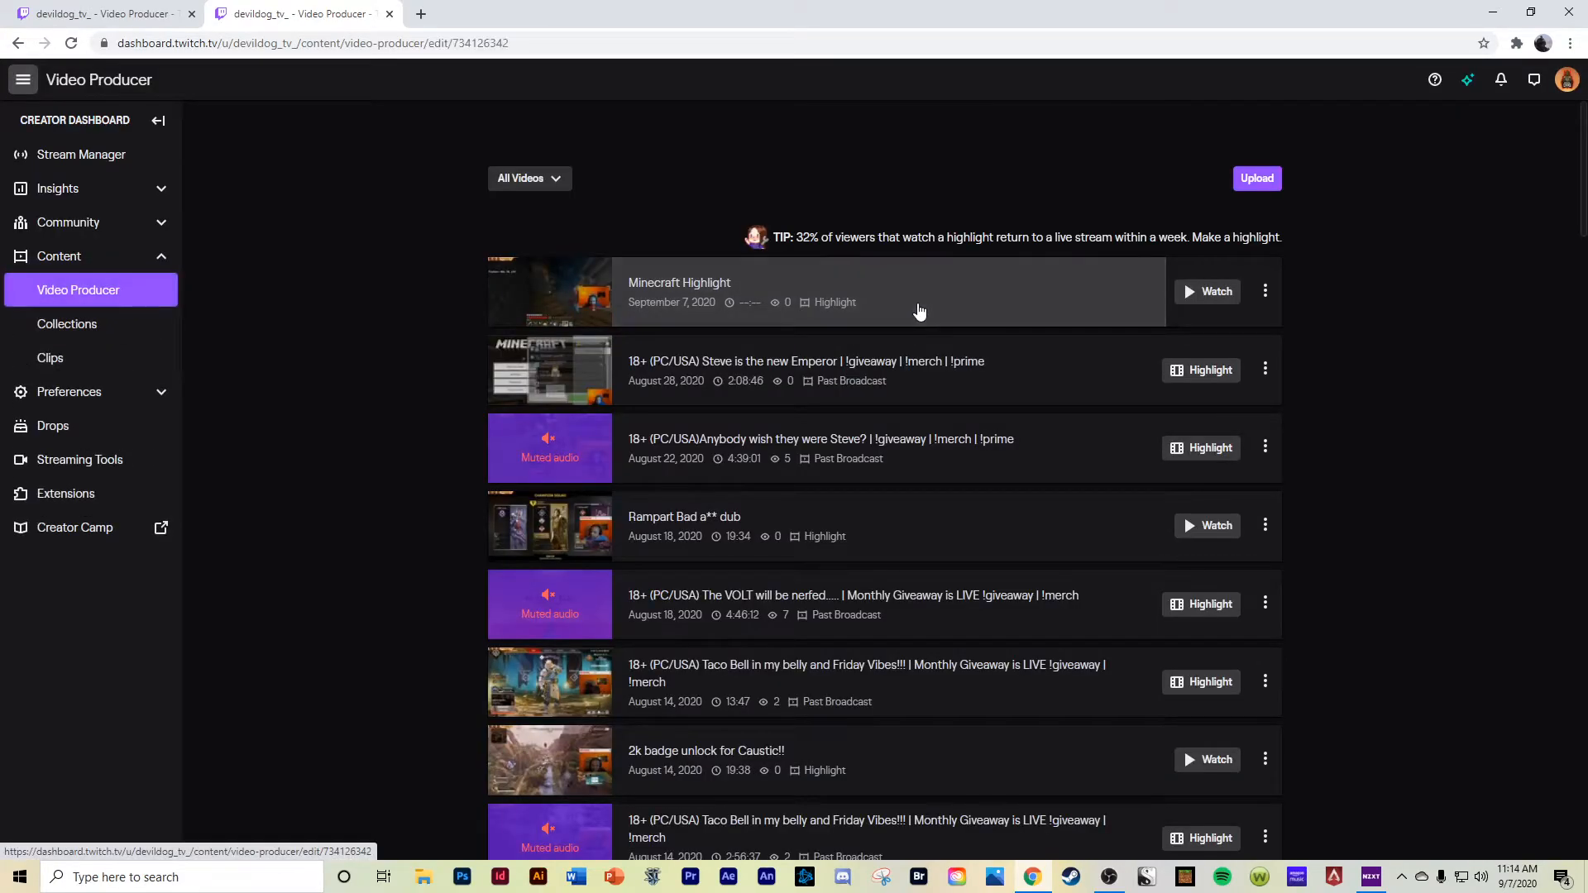
- Open Minecraft Highlight's edit panel and watch it on its video page
{"action": "left_click", "coordinate": [919, 292]}
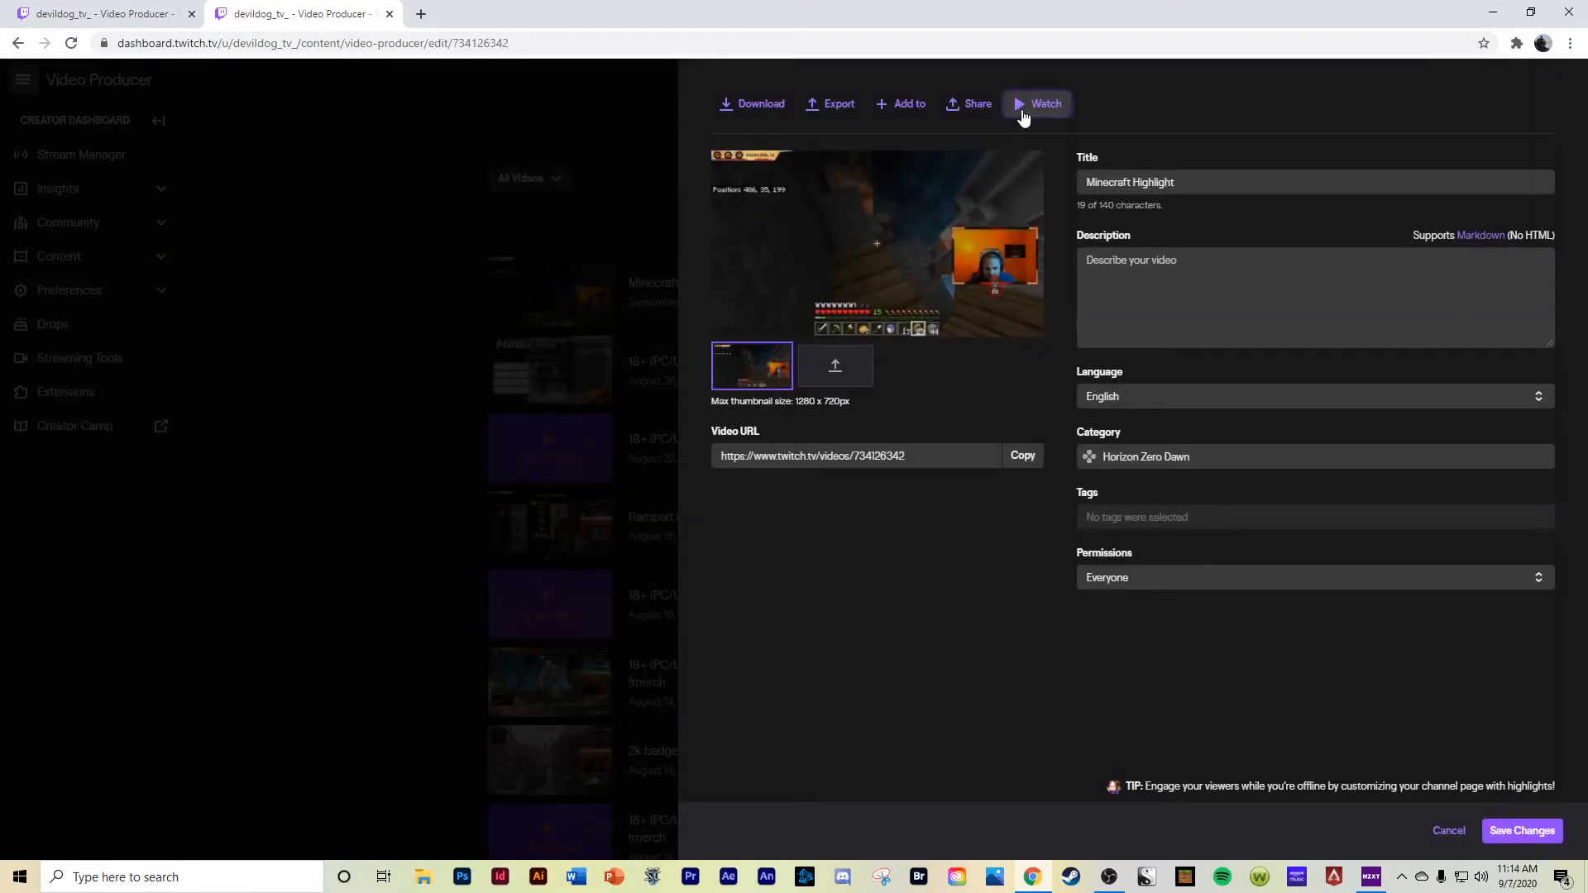
{"action": "left_click", "coordinate": [1047, 104]}
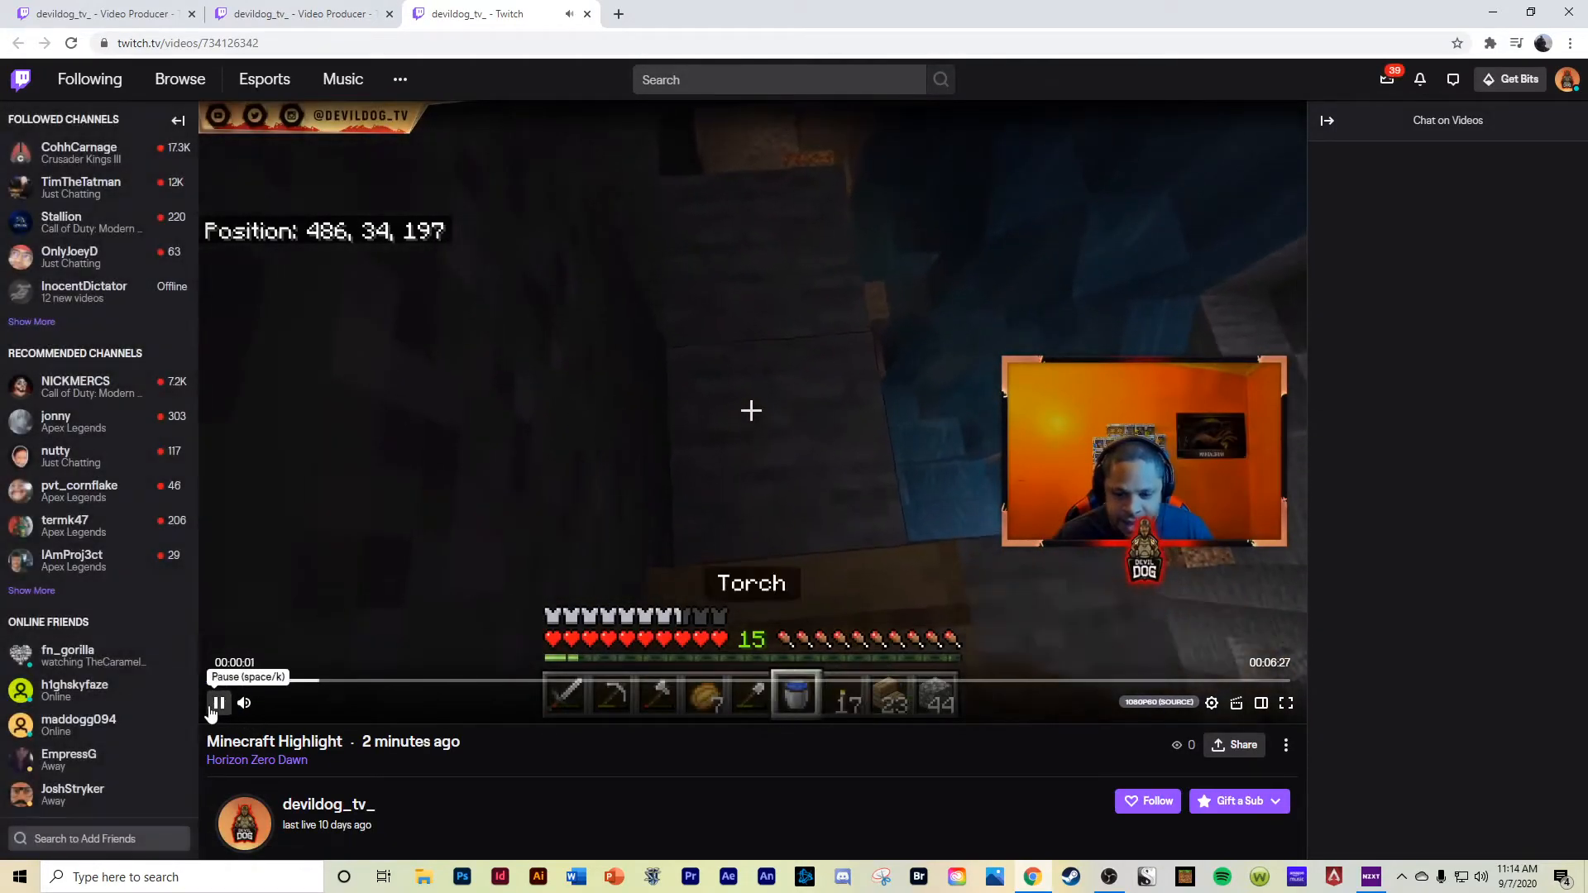
- Pause playback and refresh the Video Producer list via Collections
{"action": "left_click", "coordinate": [219, 703]}
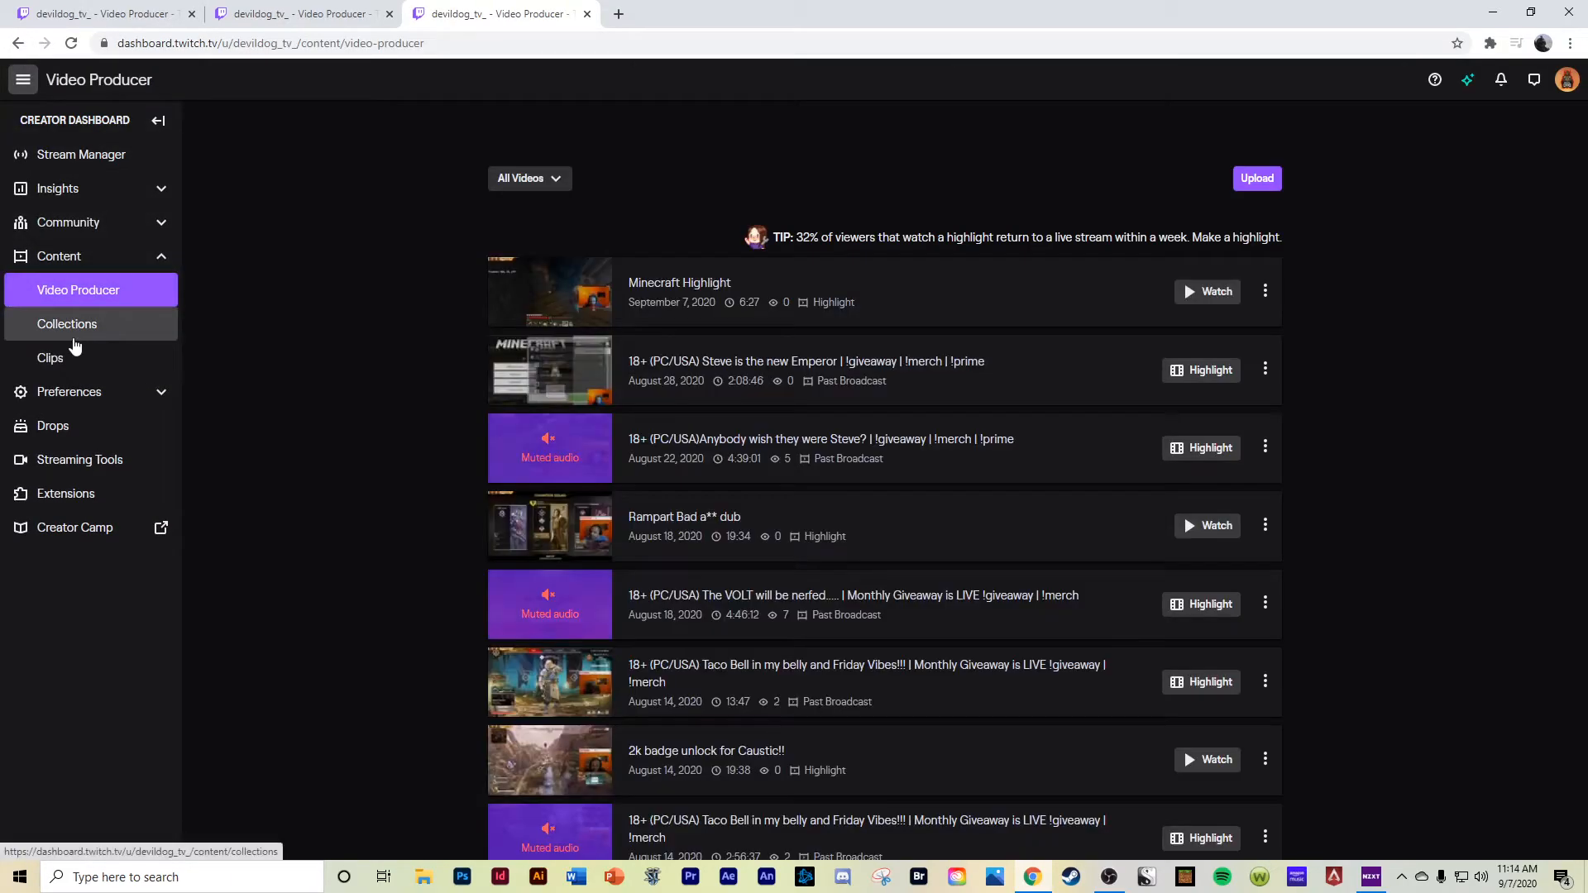
{"action": "left_click", "coordinate": [67, 324]}
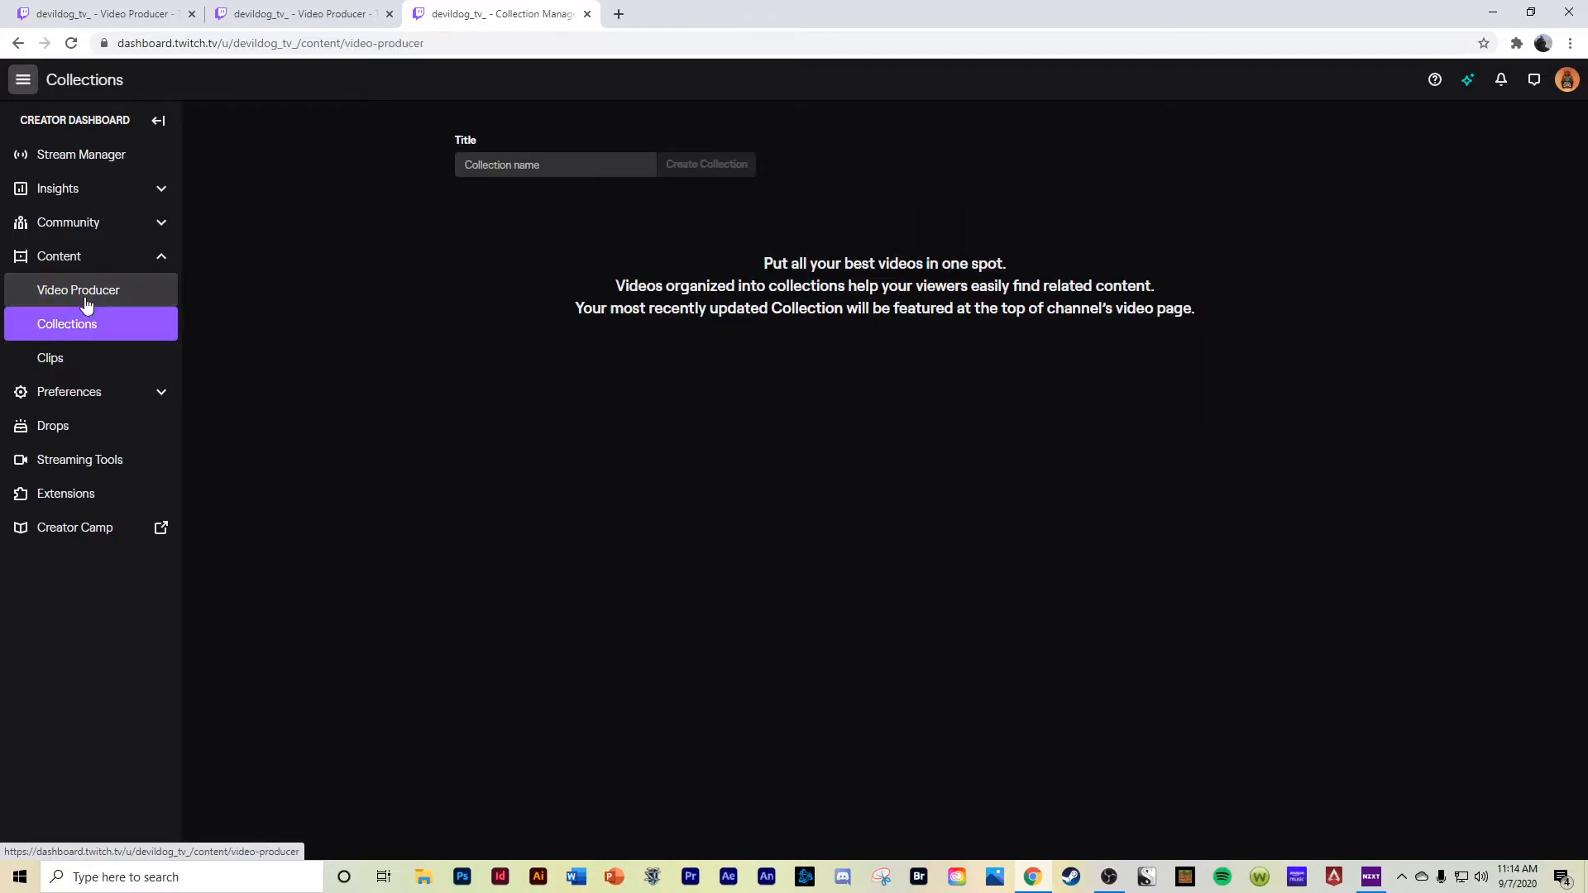
{"action": "left_click", "coordinate": [77, 290]}
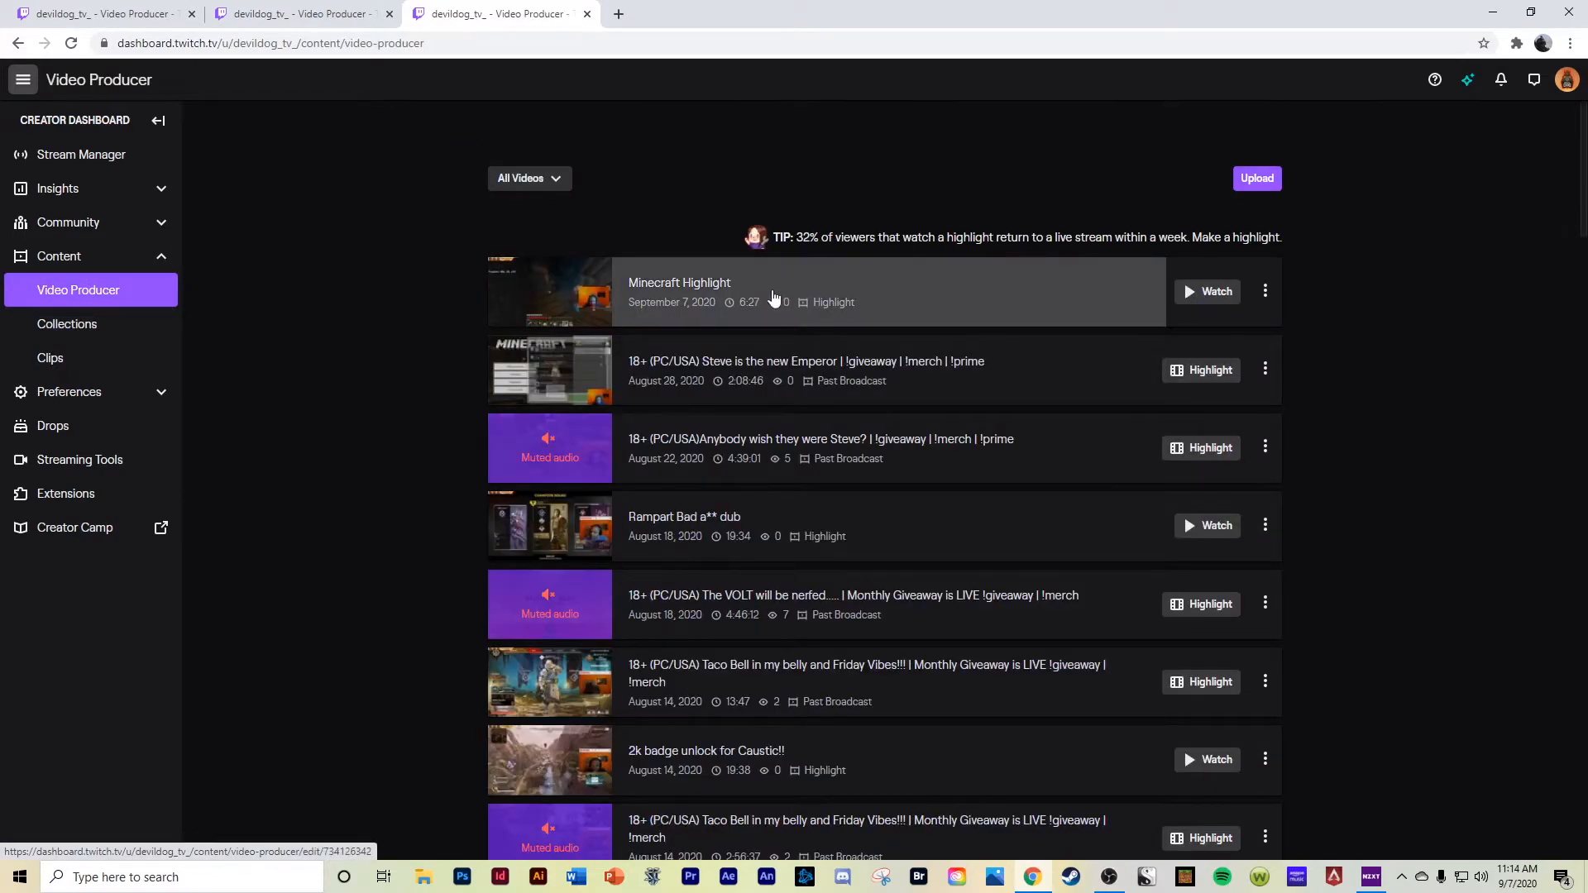
{"action": "mouse_move", "coordinate": [1327, 195]}
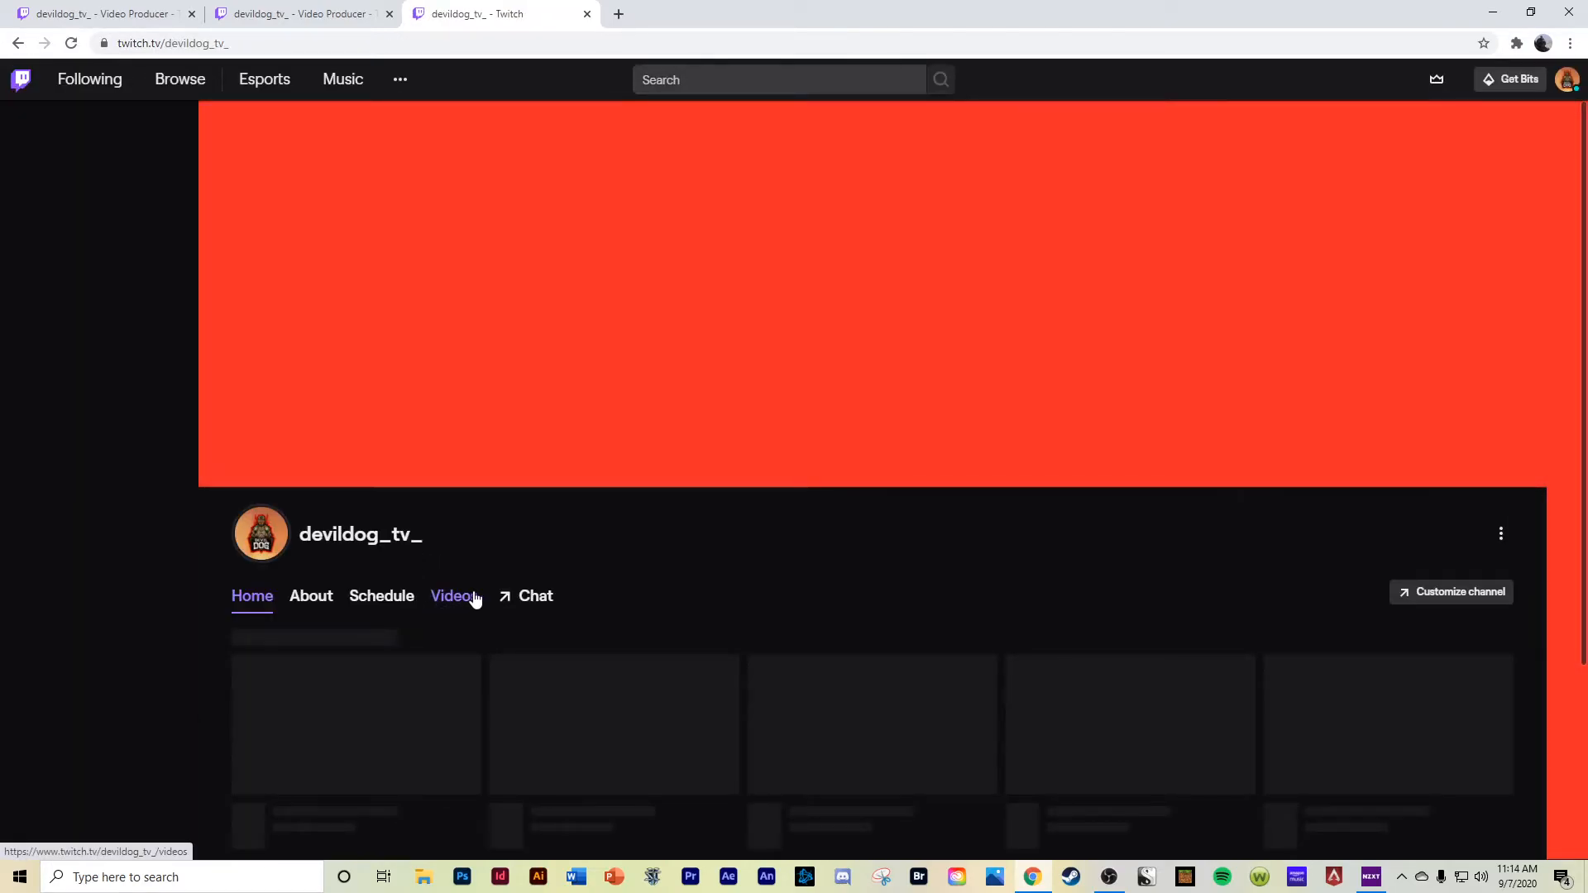
- Check the channel Videos tab for Minecraft Highlight under recent highlights and uploads
{"action": "left_click", "coordinate": [452, 595]}
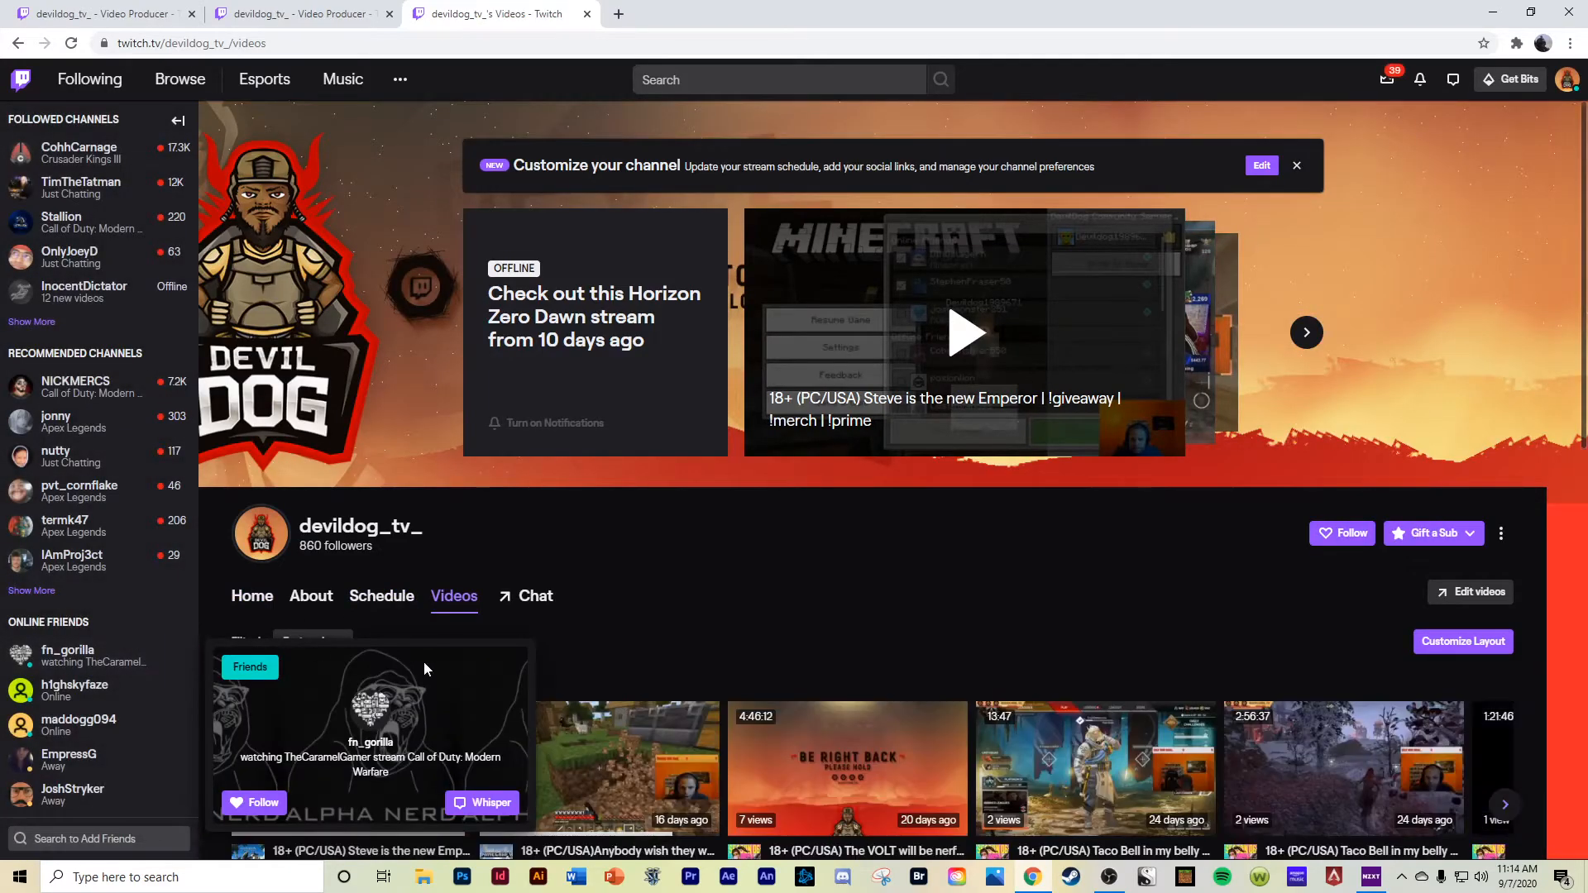
{"action": "scroll", "scroll_direction": "down", "scroll_amount": 3}
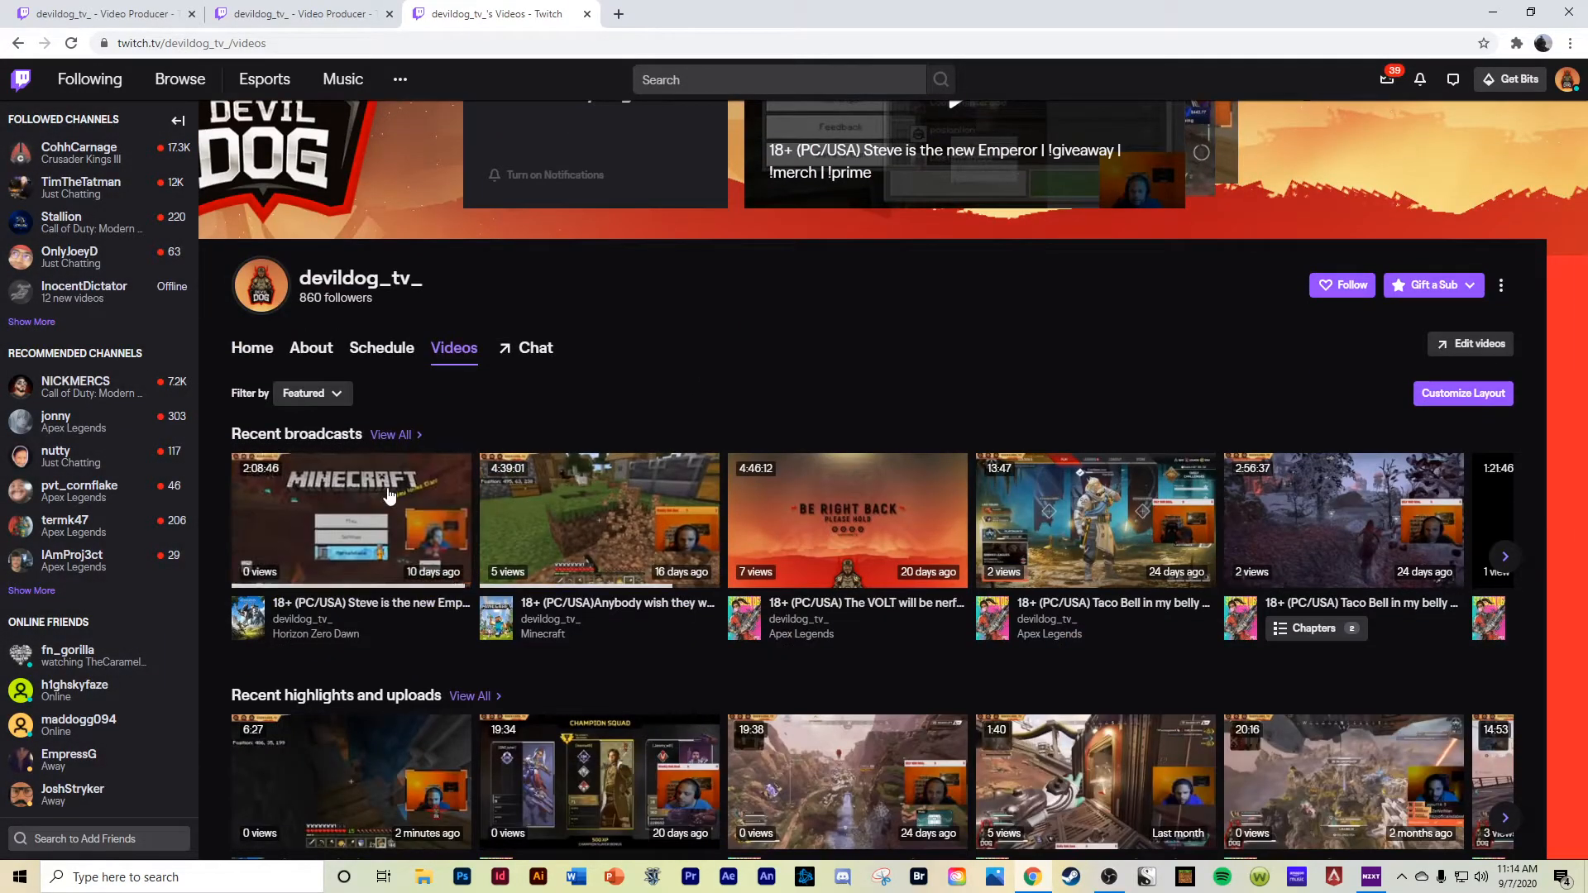
{"action": "scroll", "scroll_direction": "down", "scroll_amount": 3}
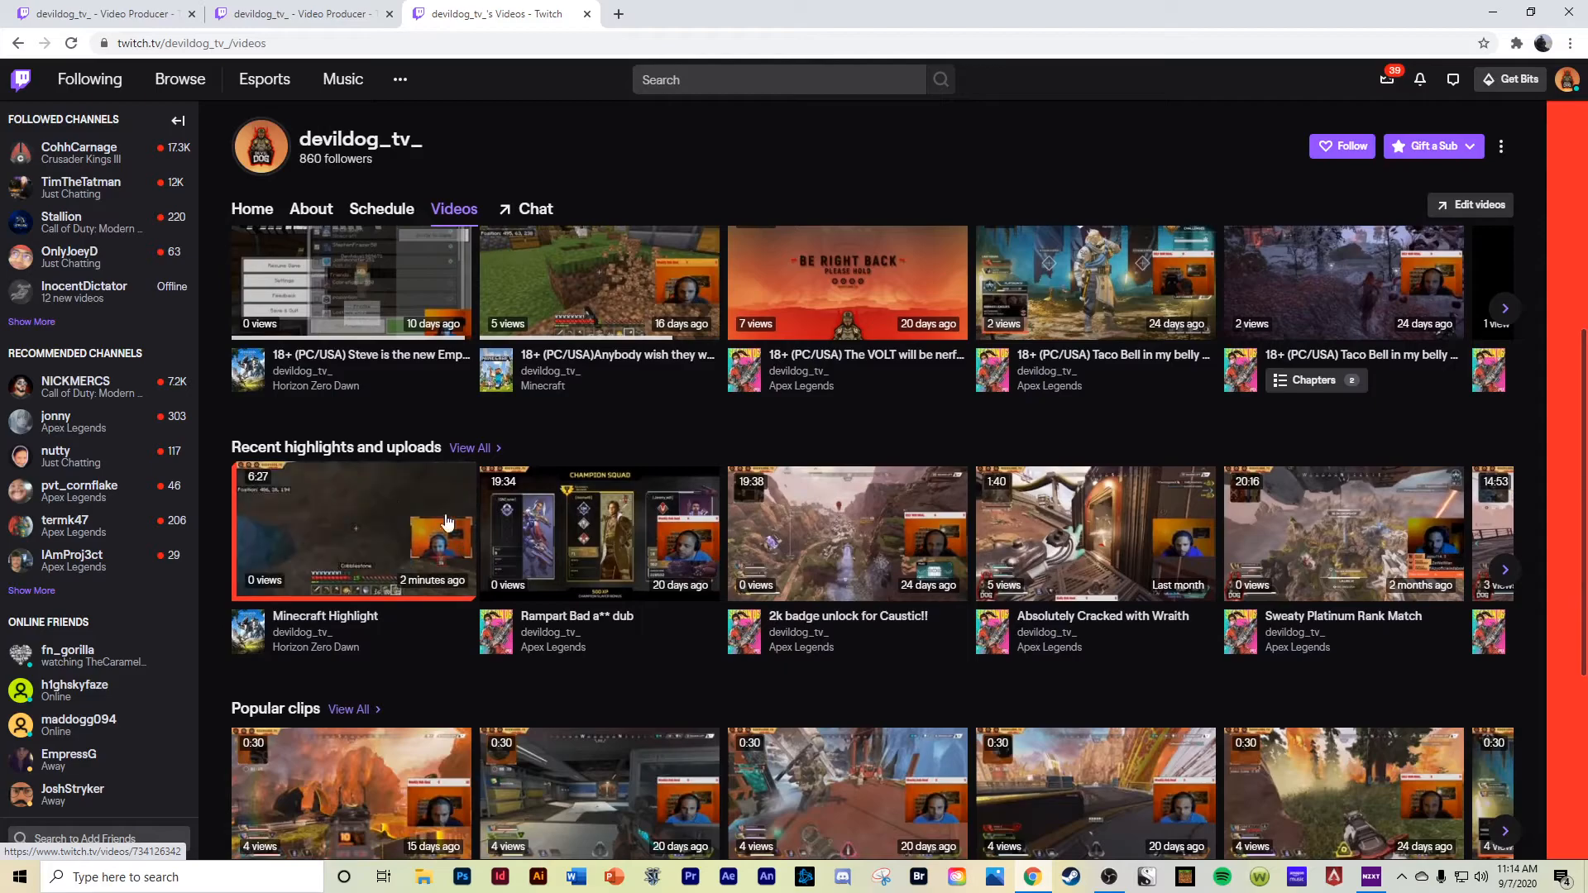